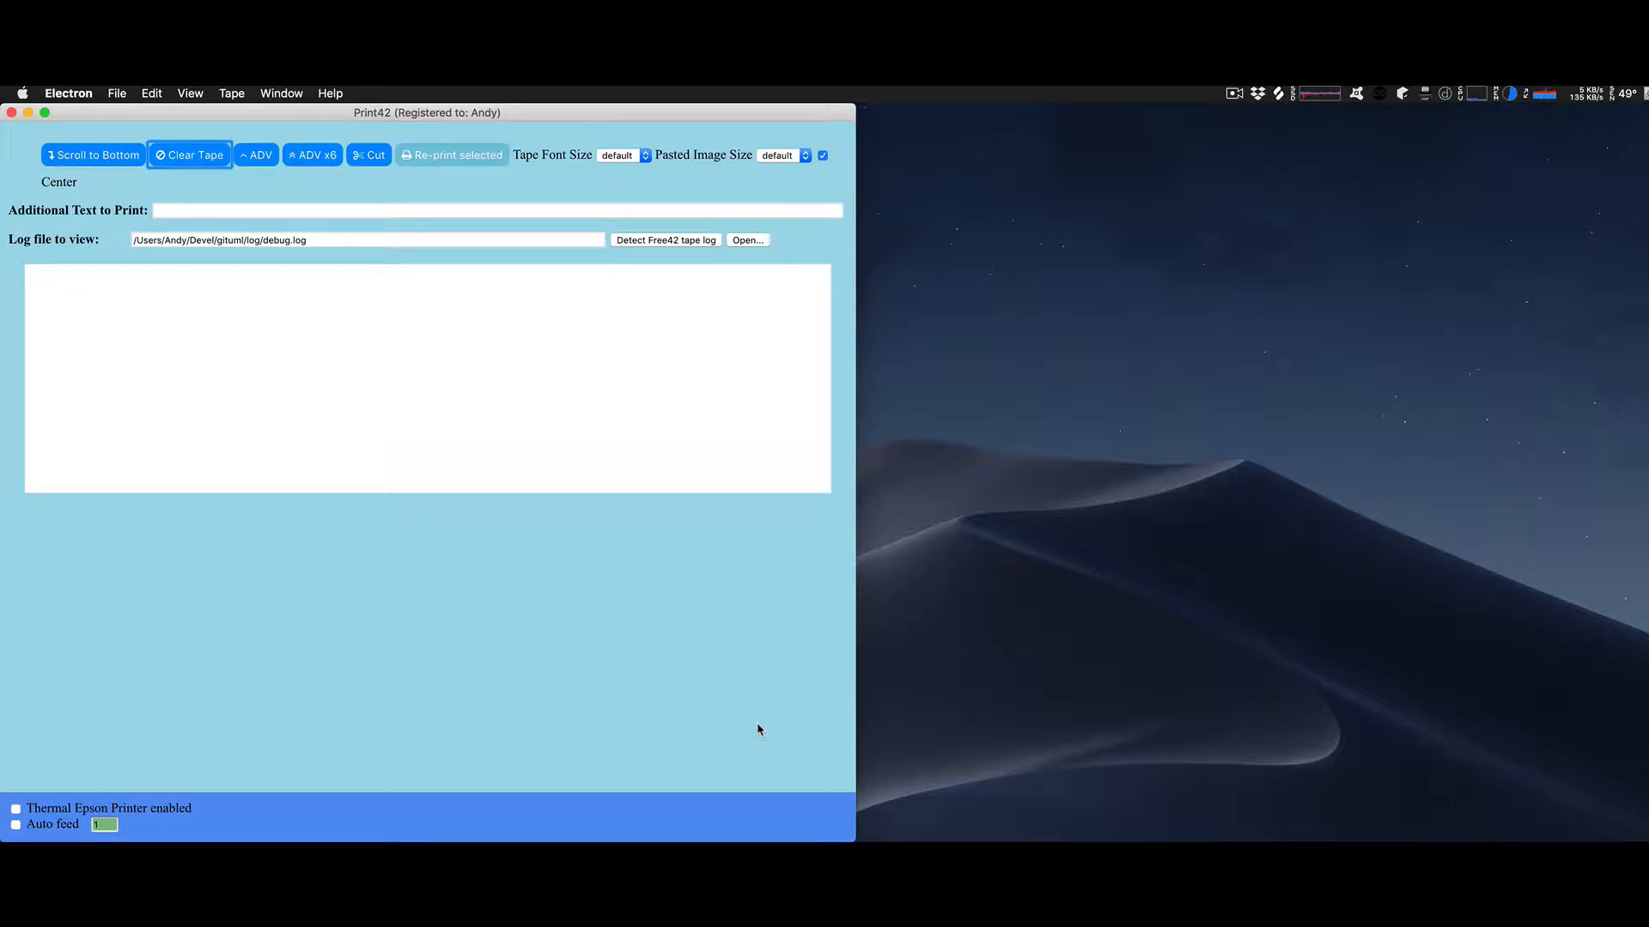
pyautogui.moveTo(563, 567)
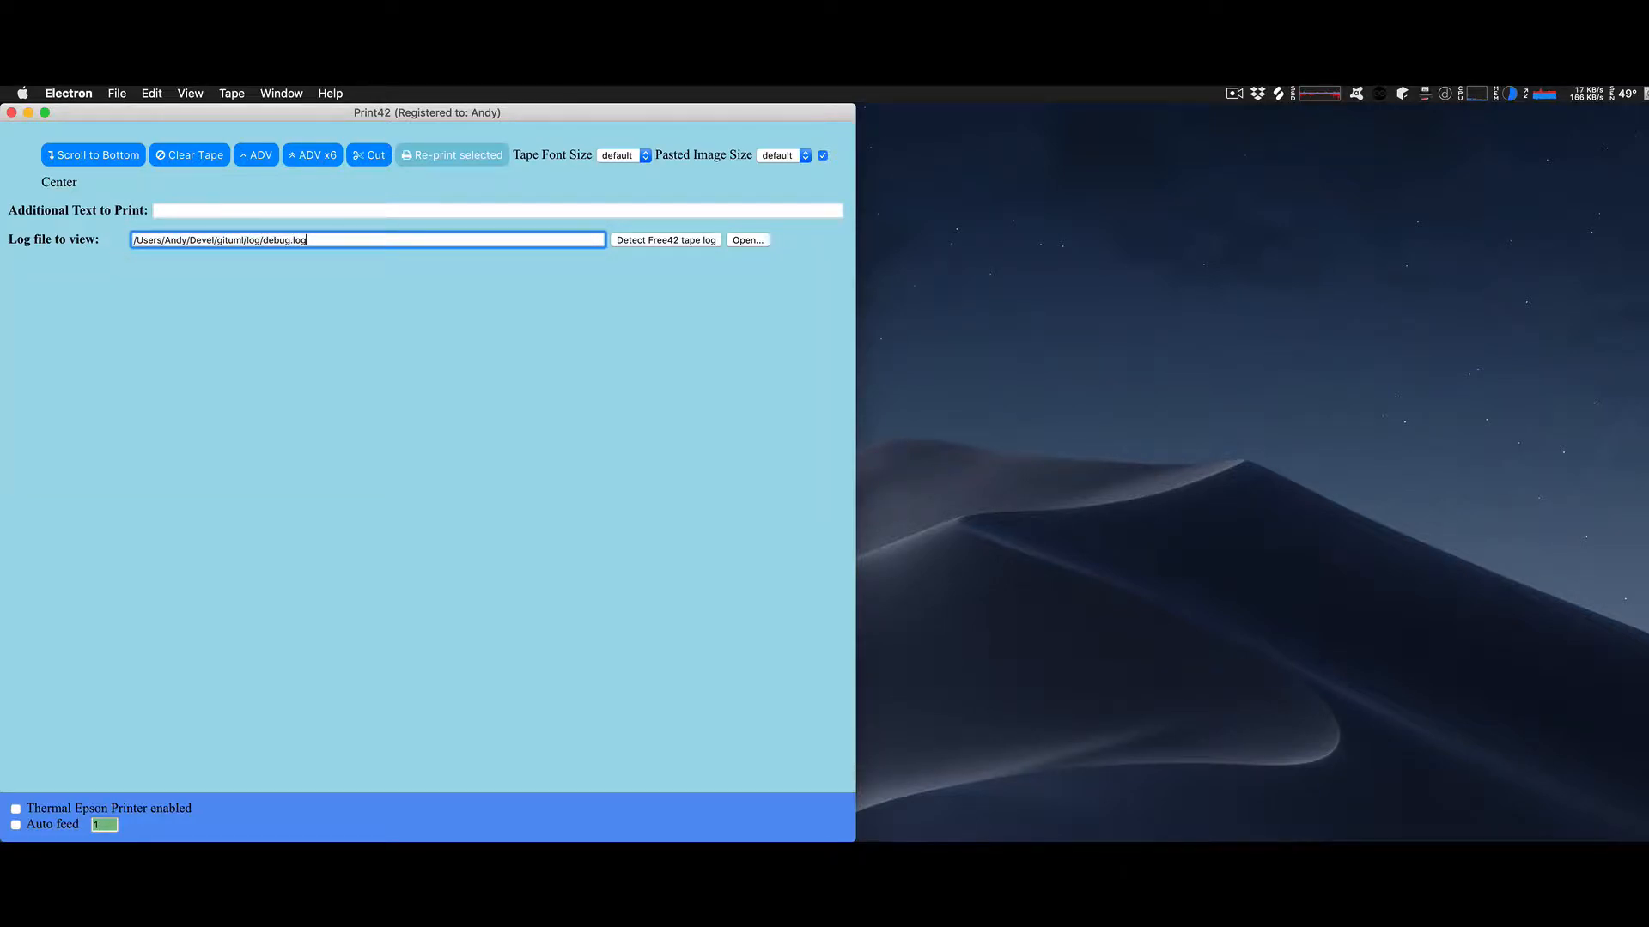
# - Load the gituml folder's debug.log into the Print42 tape view
pyautogui.click(666, 240)
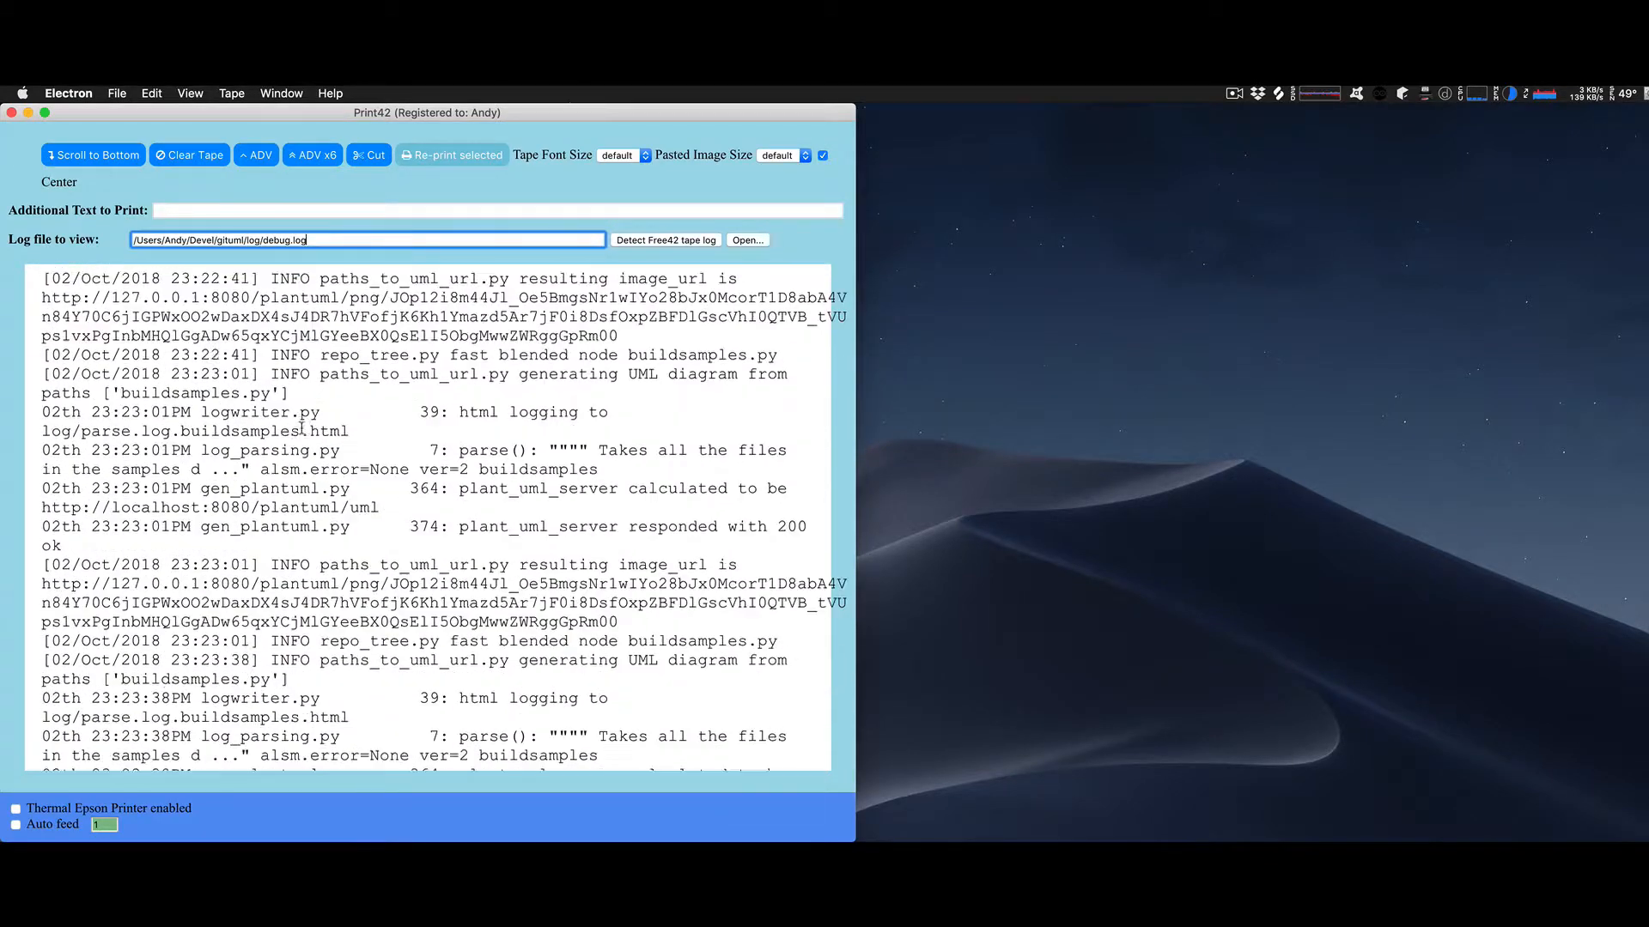
# - Switch to PyCharm and scroll down the code to trigger a fresh parse run
pyautogui.click(93, 156)
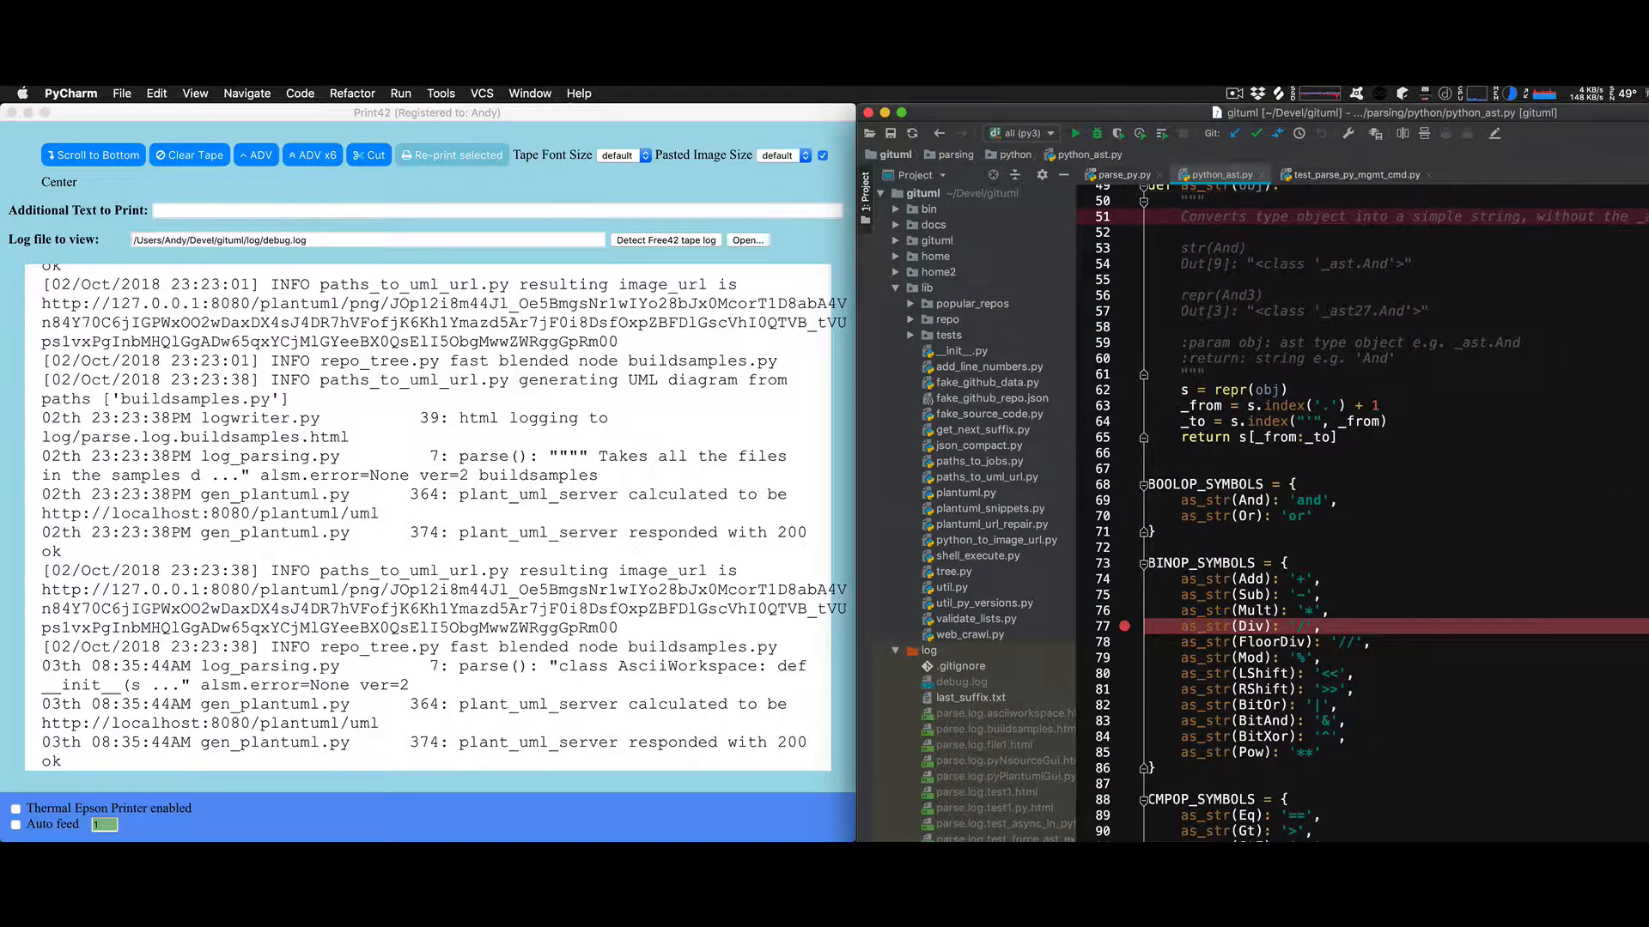
pyautogui.scroll(-3)
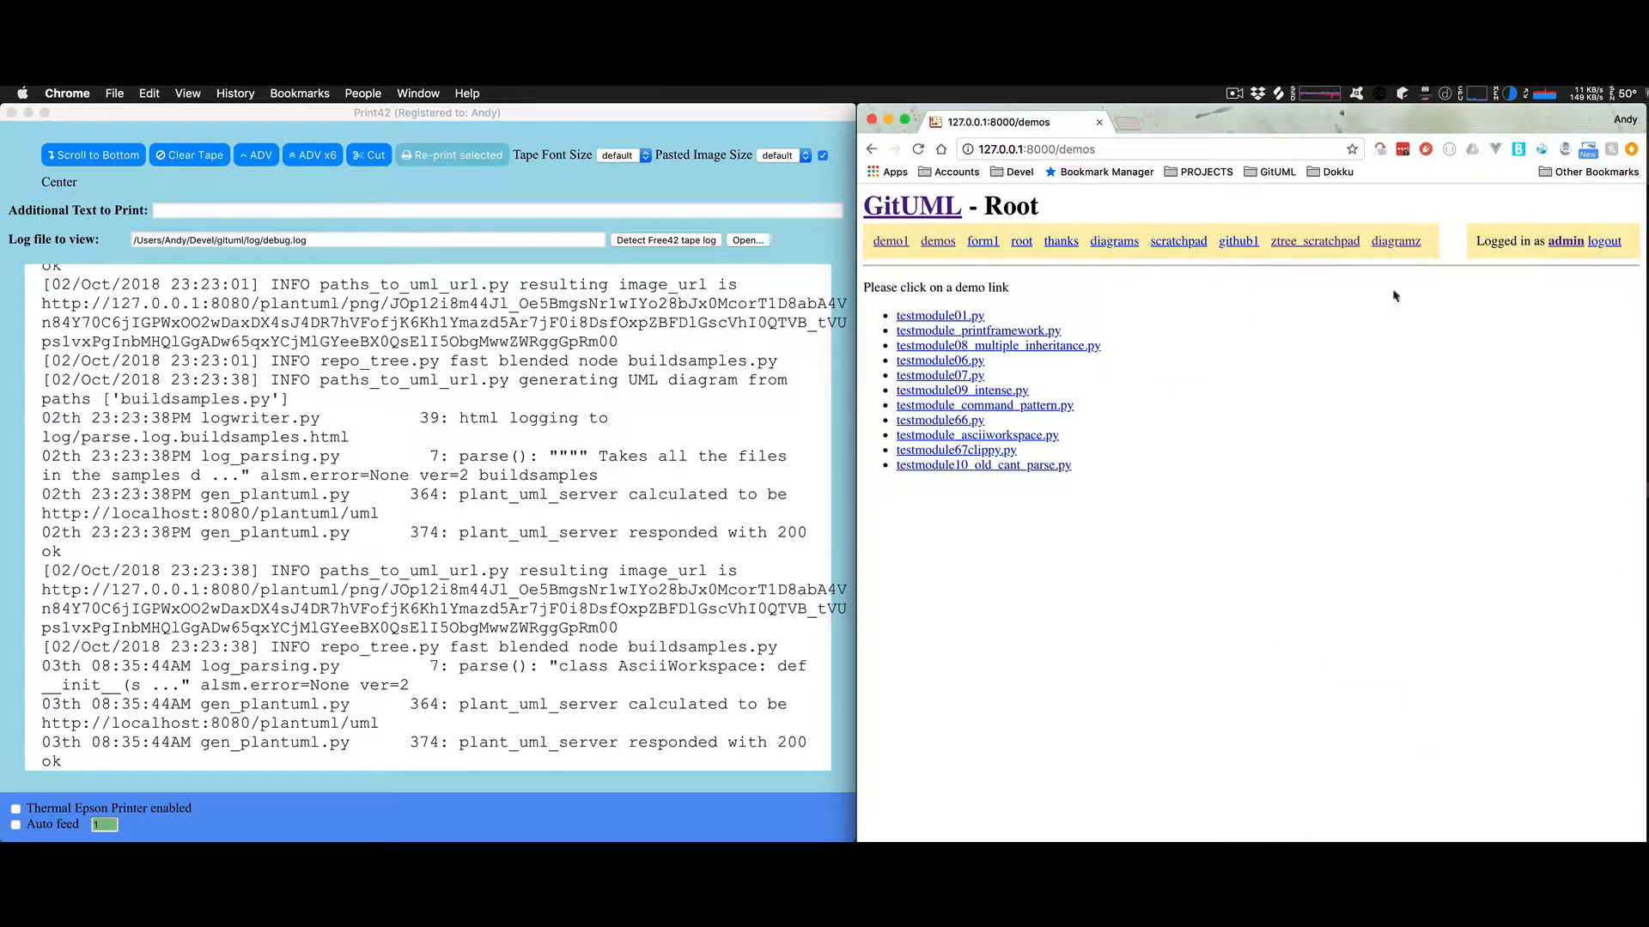
# - Open GitUML's demo1 page with the AsciiWorkspace class diagram and PlantUML text
pyautogui.click(890, 241)
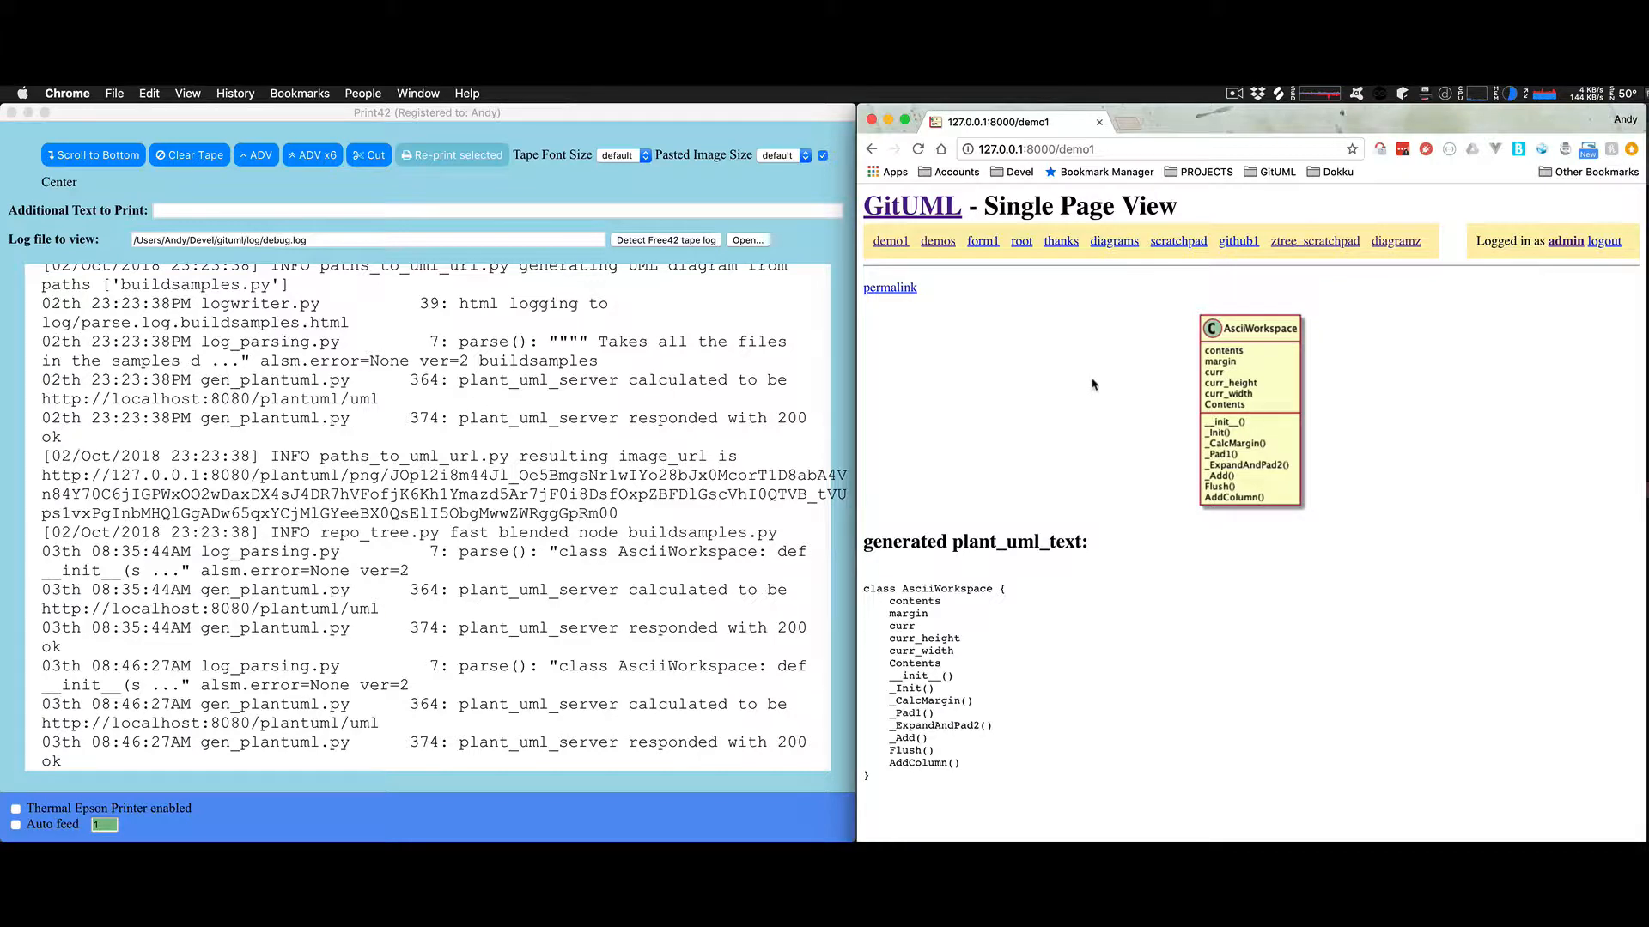
pyautogui.moveTo(638, 381)
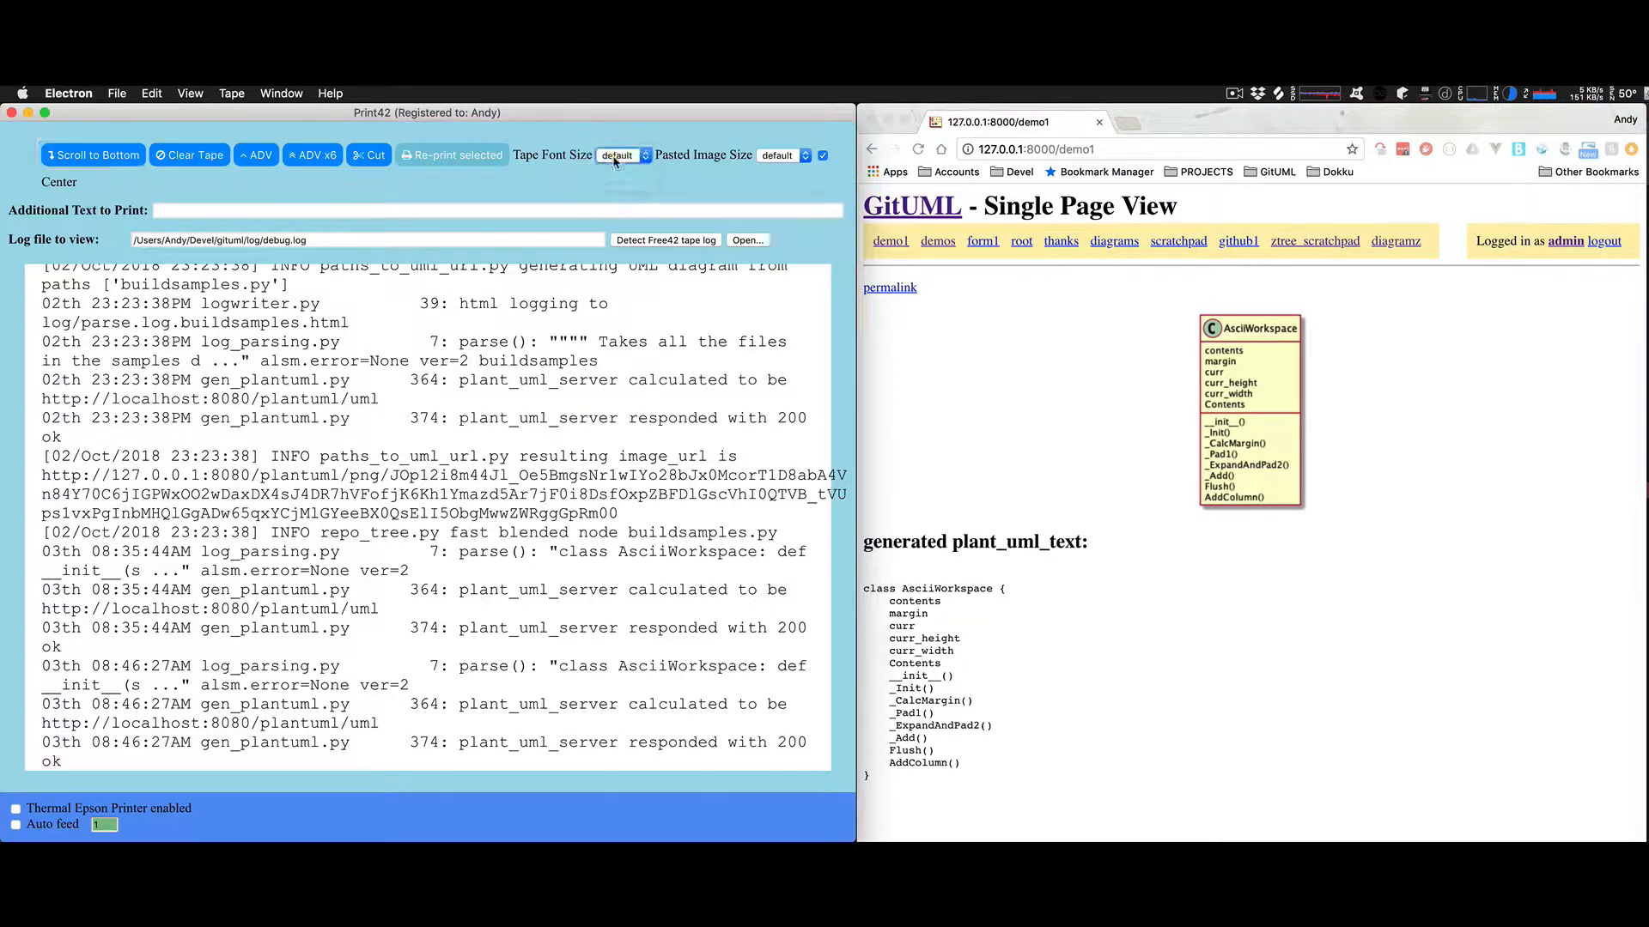
# - Set Print42's Tape Font Size to small
pyautogui.click(644, 155)
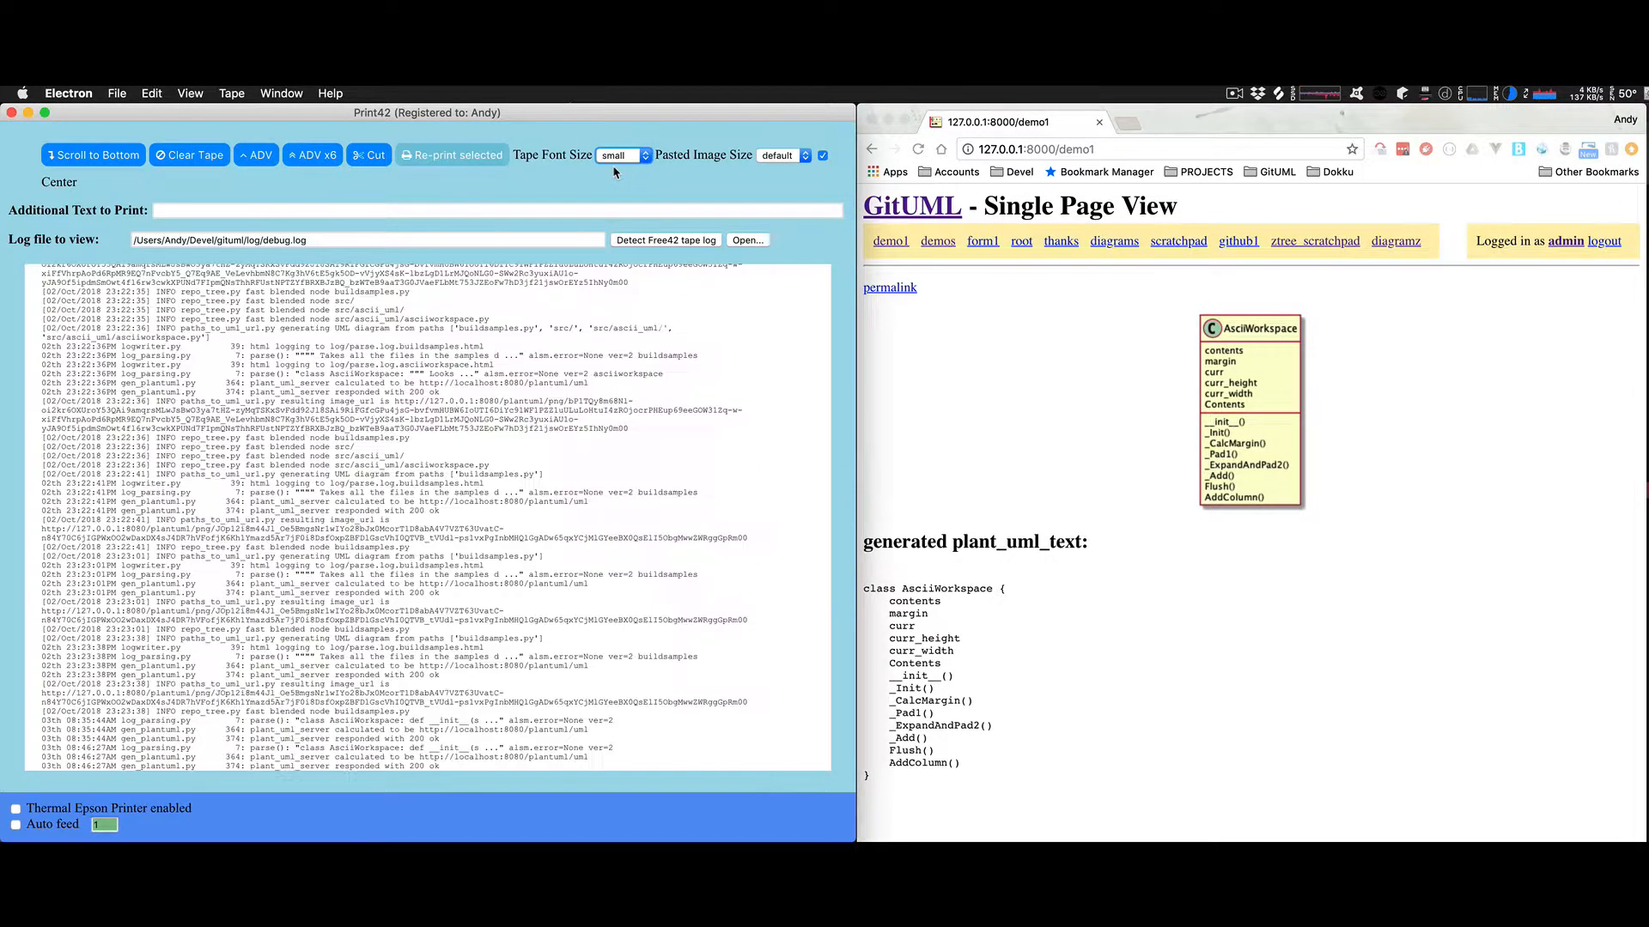
pyautogui.moveTo(636, 691)
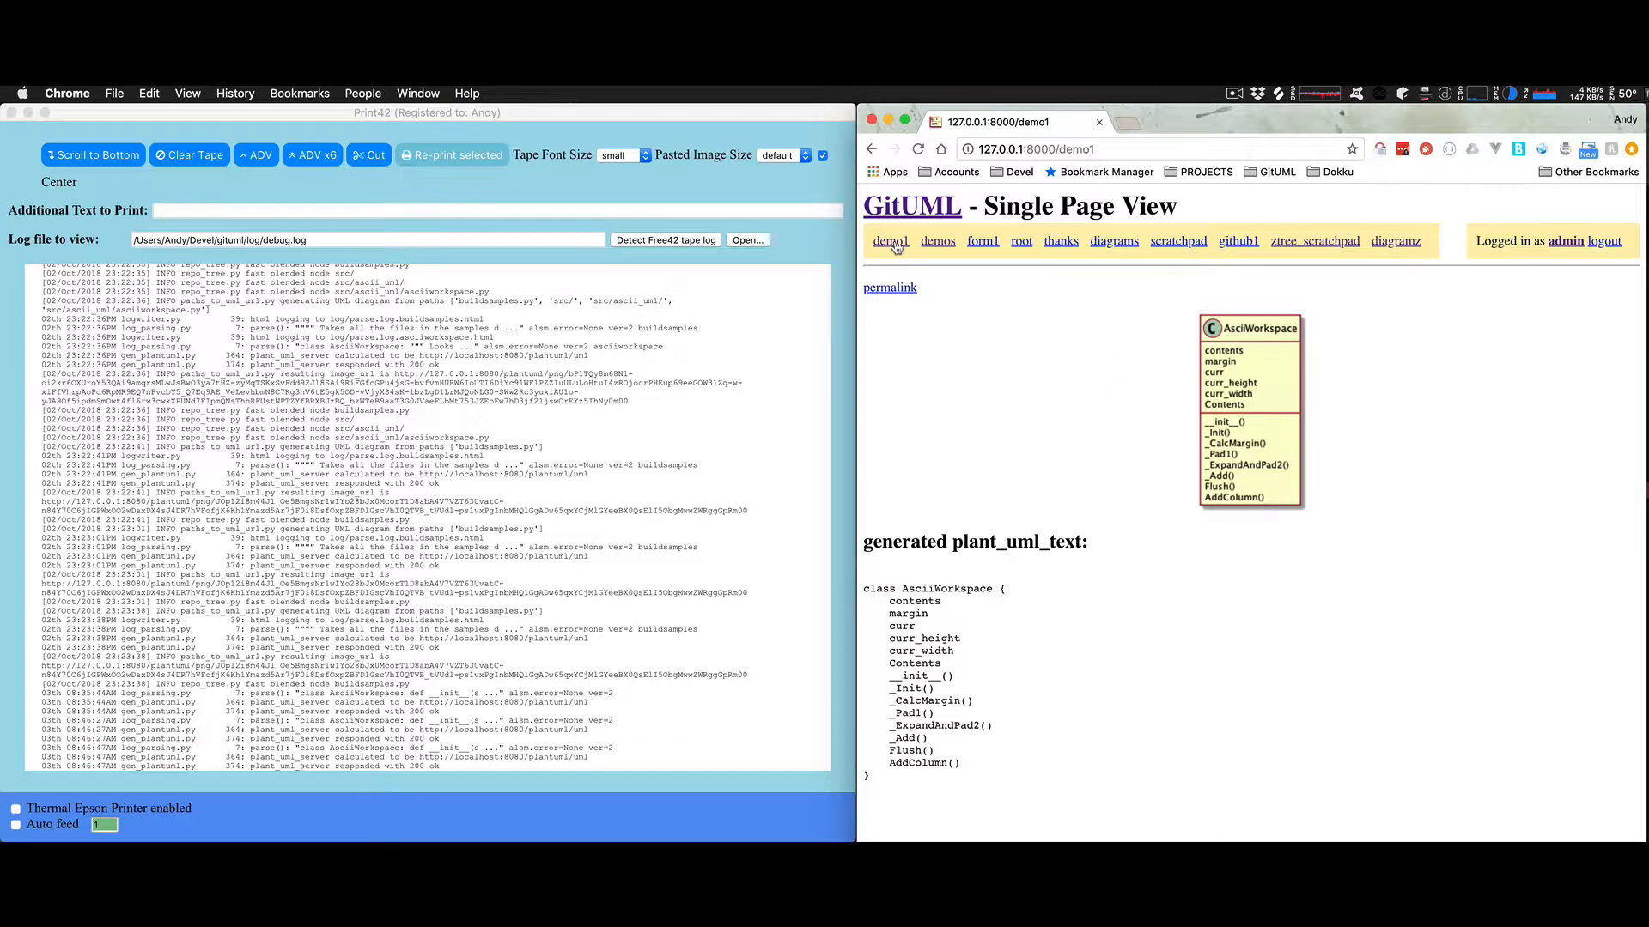
# - Open GitUML's Diagramz List of saved diagrams, then return to the Print42 window
pyautogui.click(1314, 241)
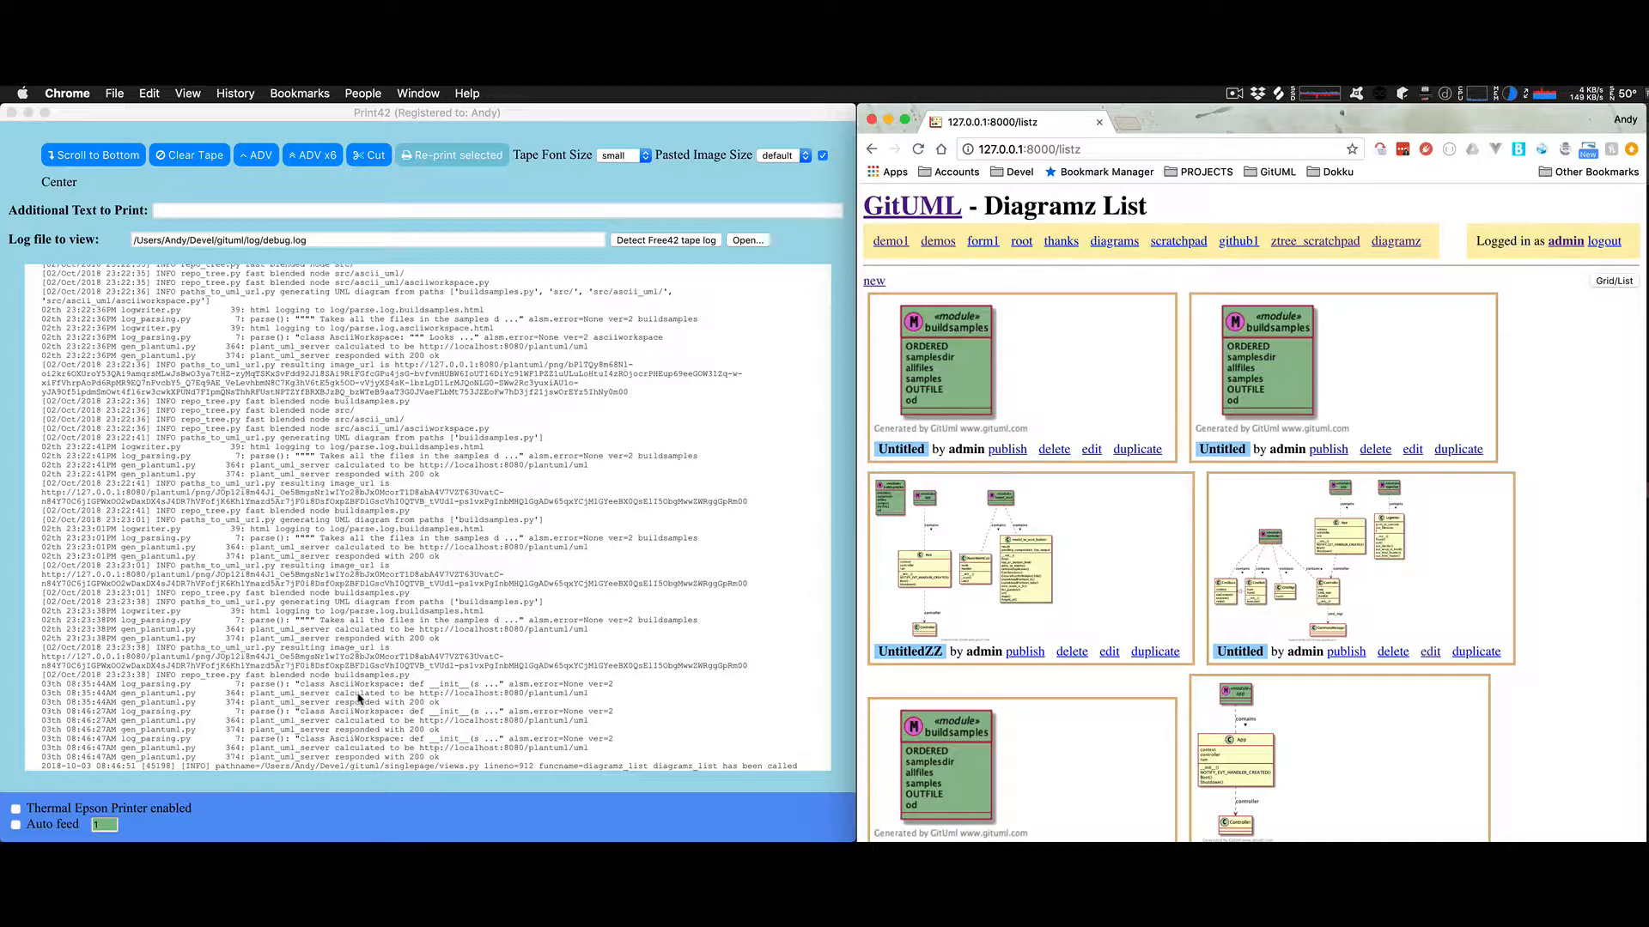
pyautogui.moveTo(365, 693)
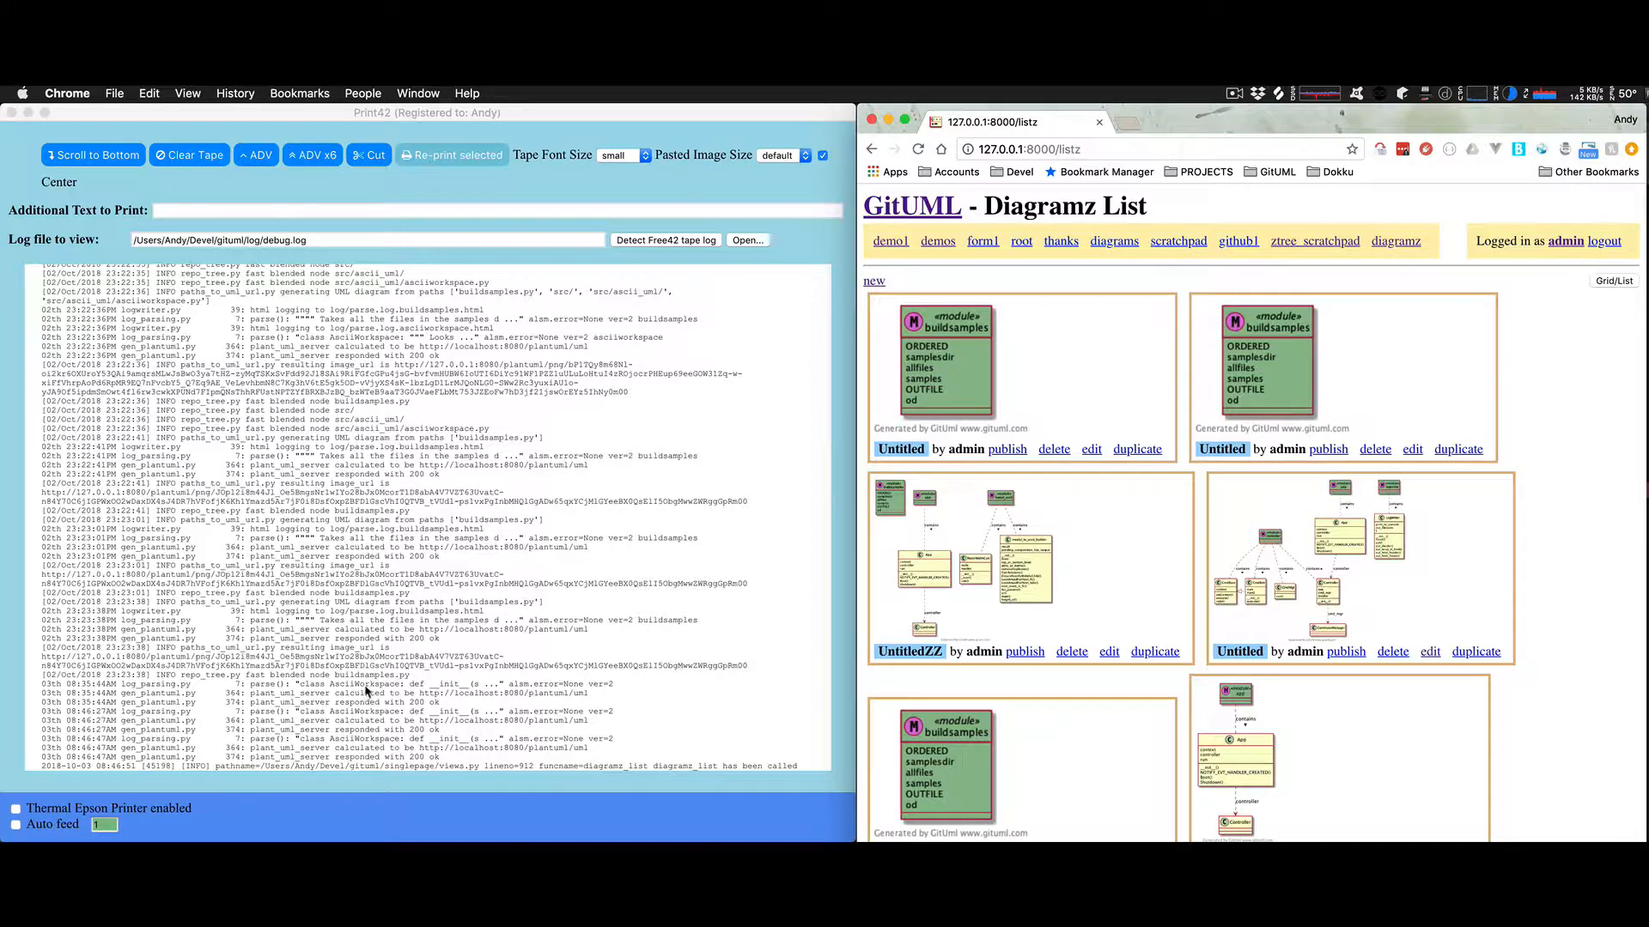
pyautogui.moveTo(890, 402)
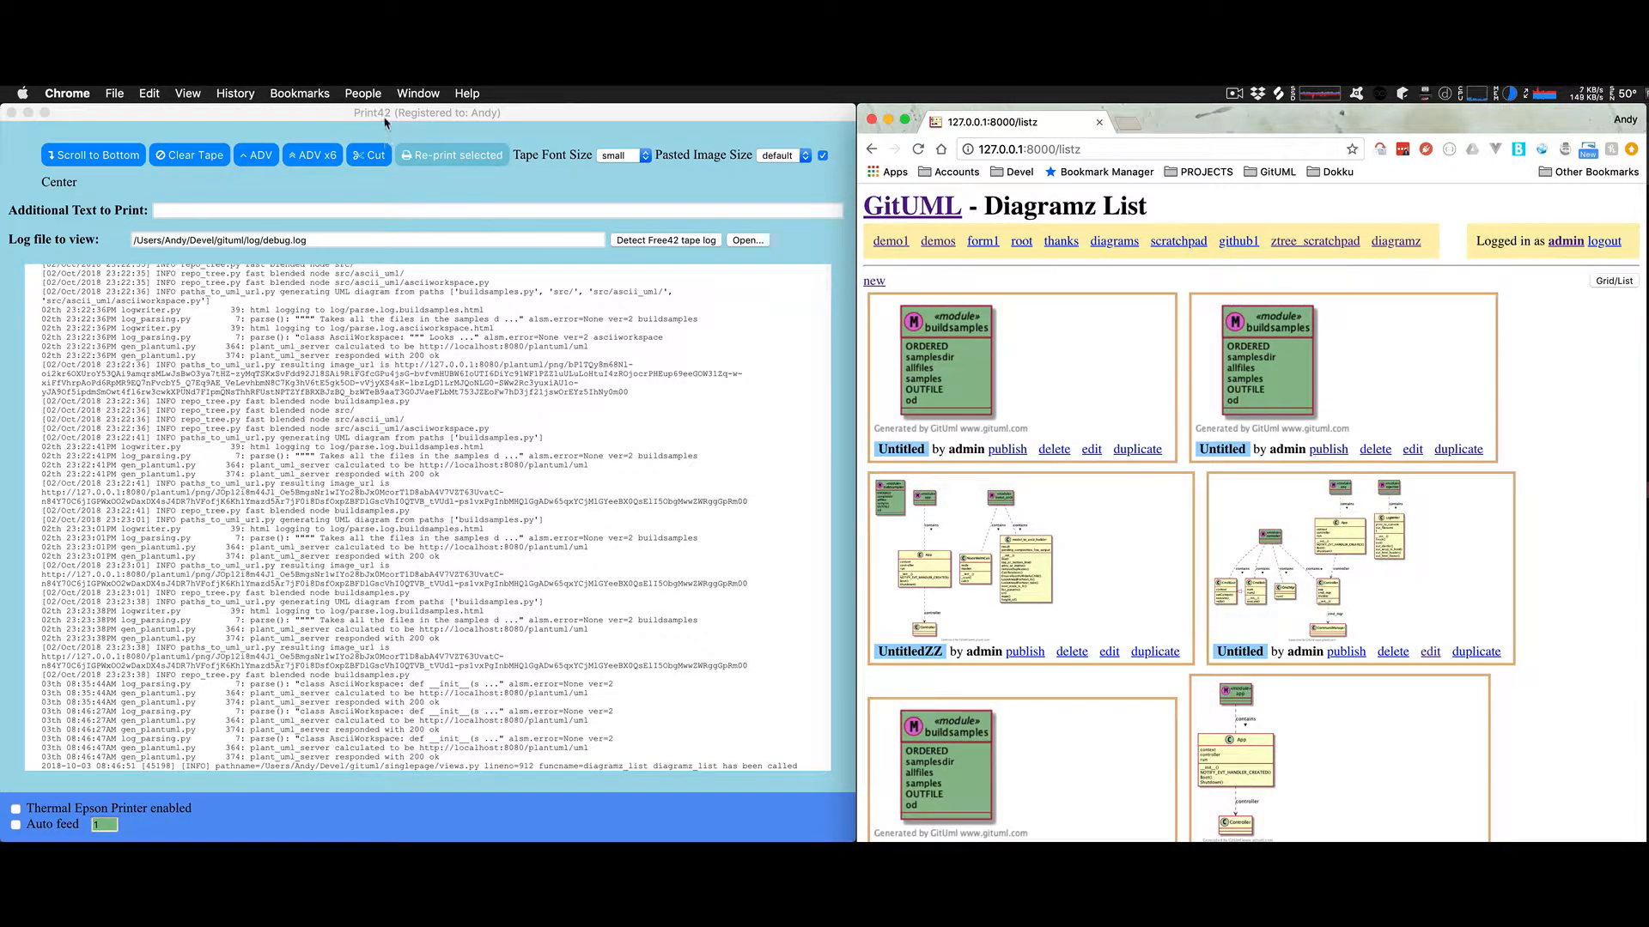
pyautogui.click(151, 94)
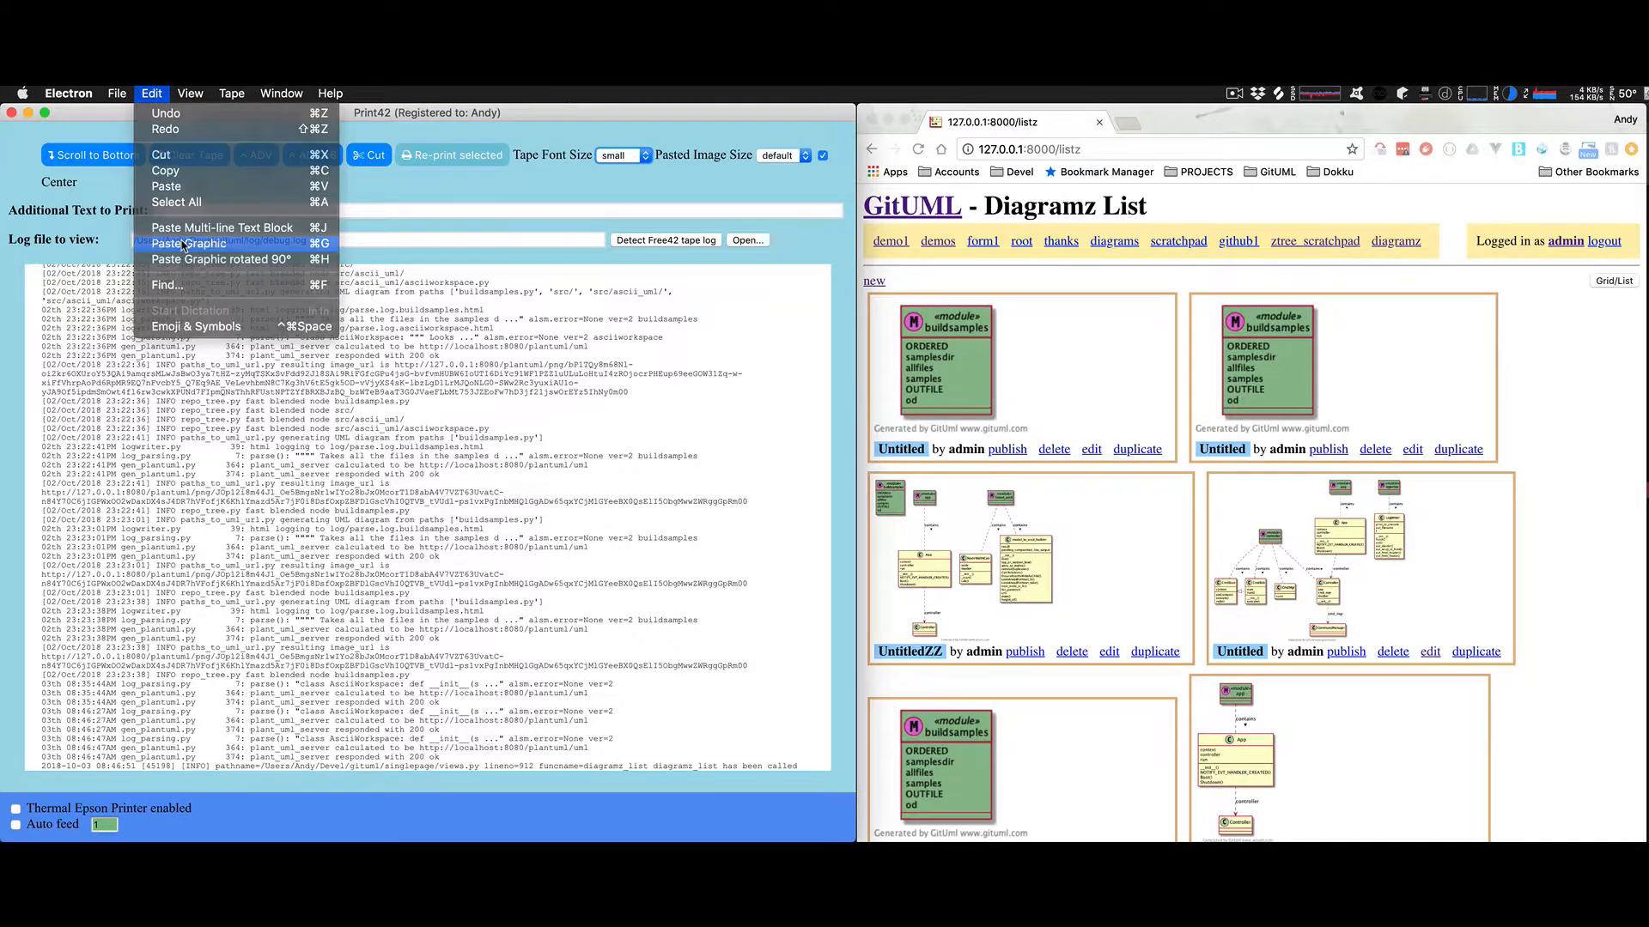
# - Paste the copied screenshot onto the tape and set Pasted Image Size to large
pyautogui.click(186, 244)
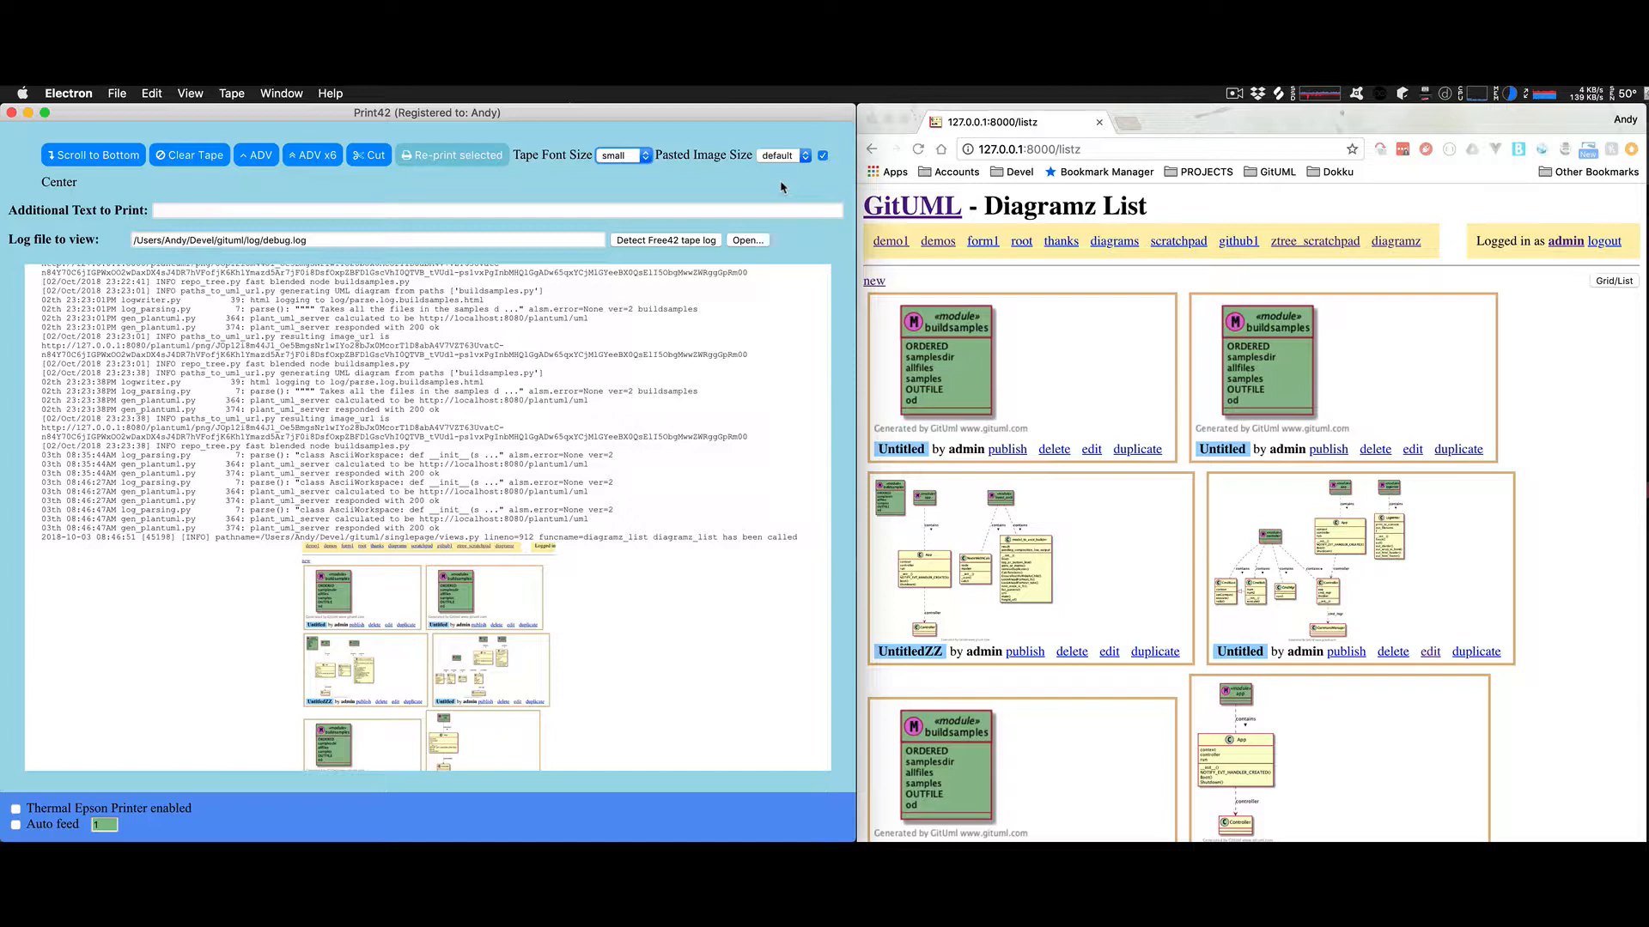
pyautogui.click(804, 155)
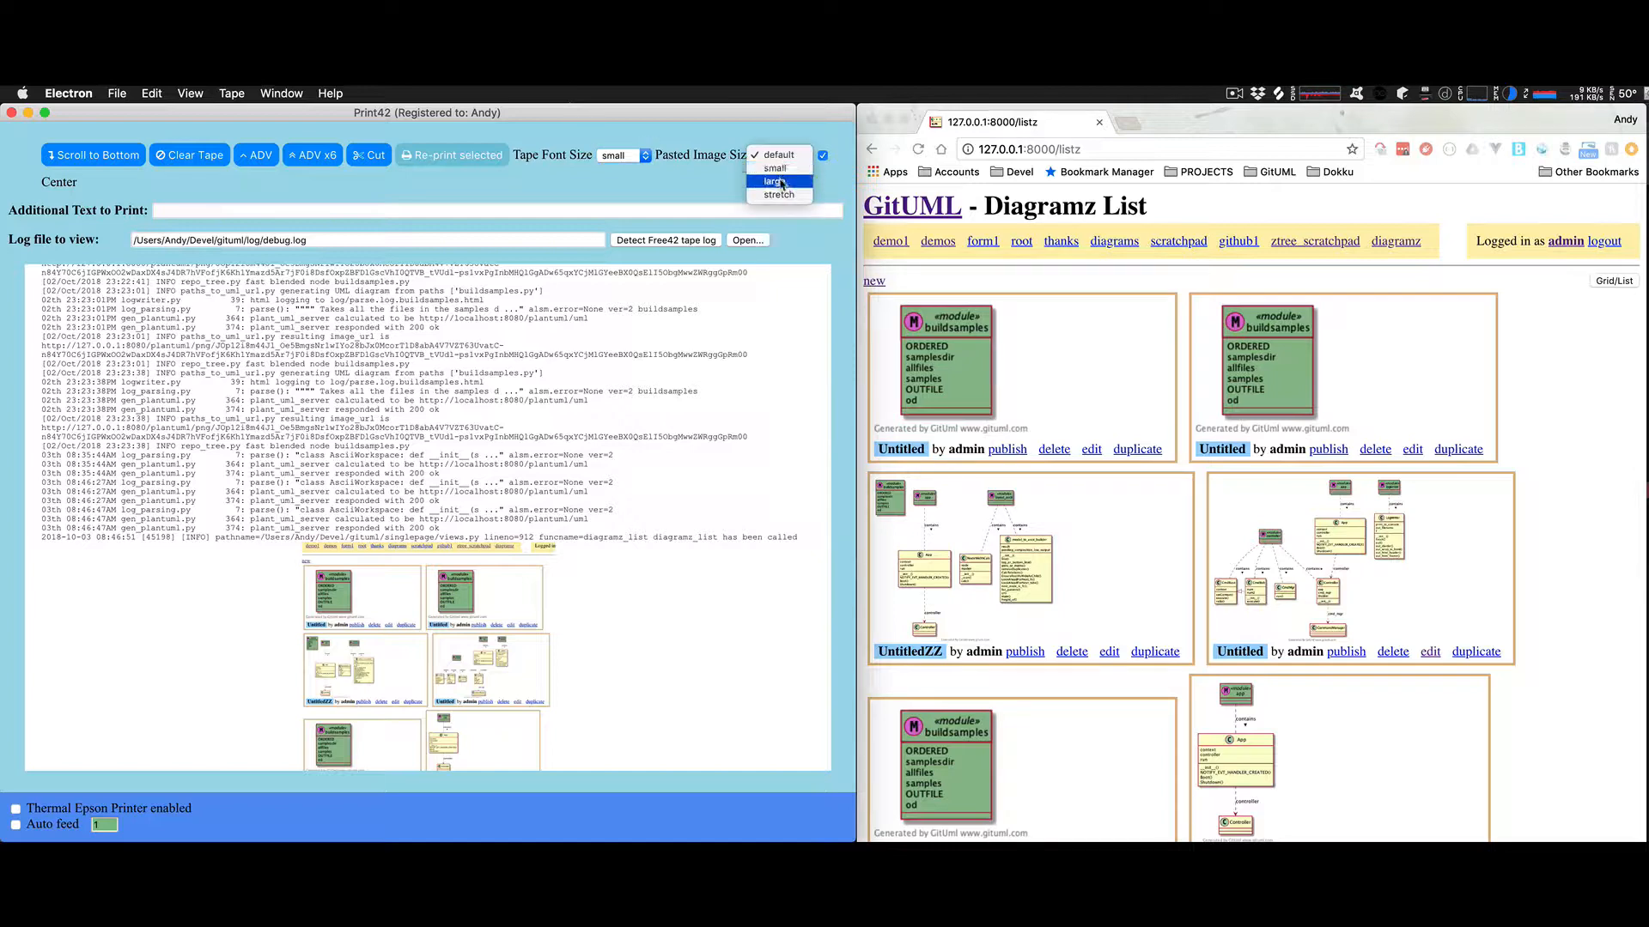
pyautogui.click(772, 181)
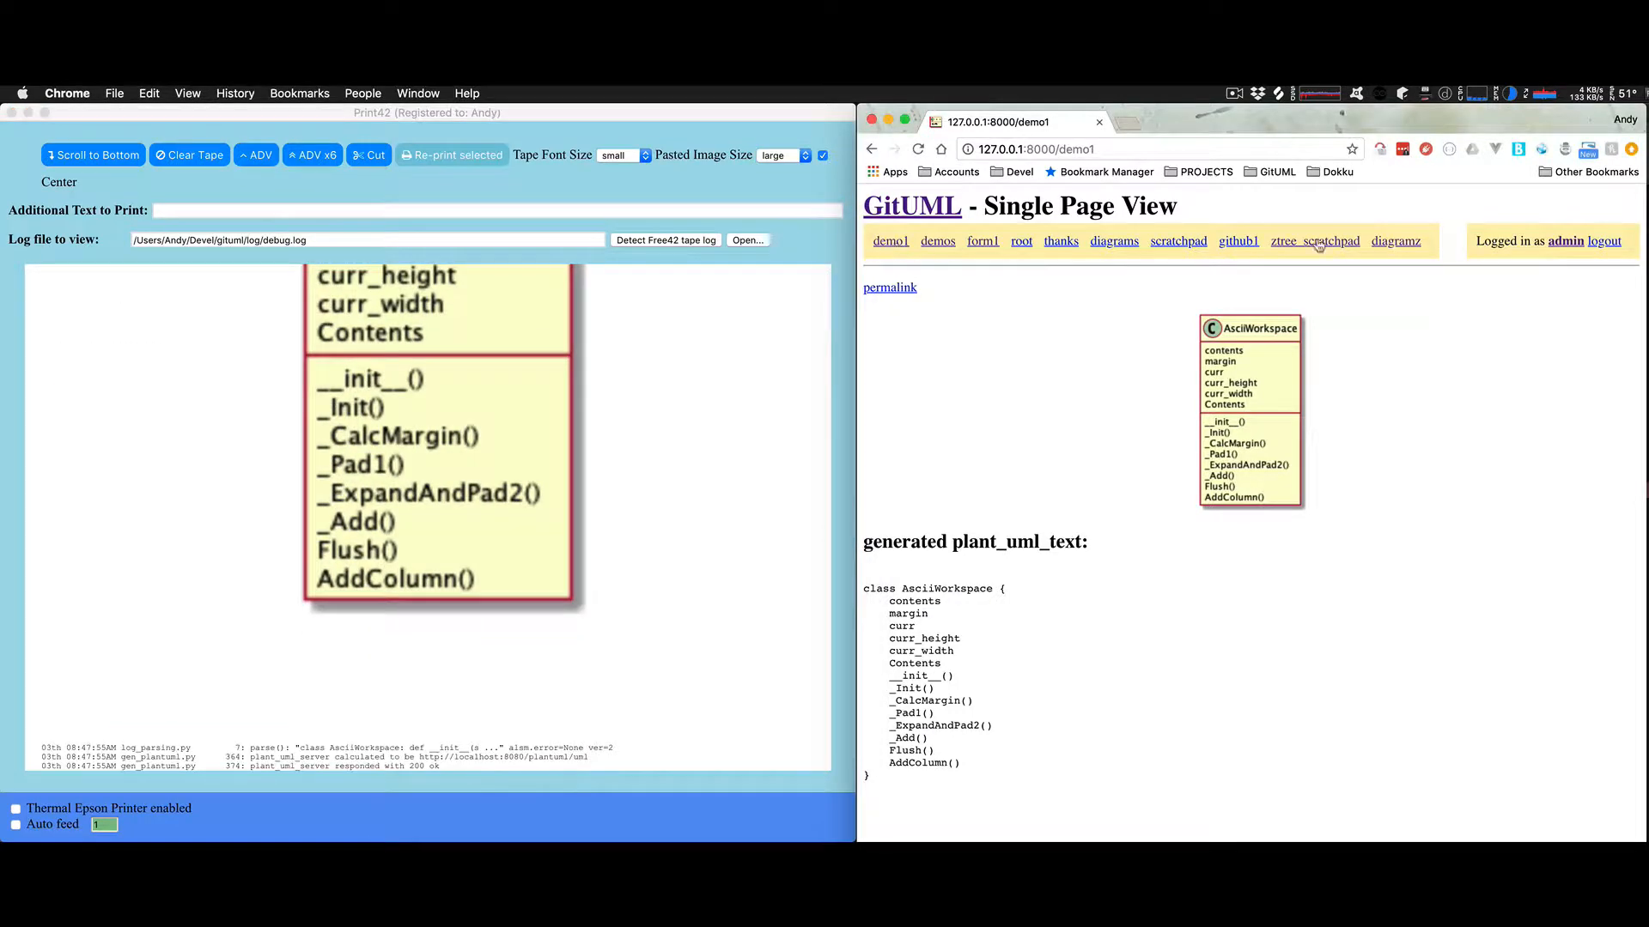
# - Select buildsamples.py and asciiworkspace.py in the ztree scratchpad and generate the UML diagram
pyautogui.click(1314, 241)
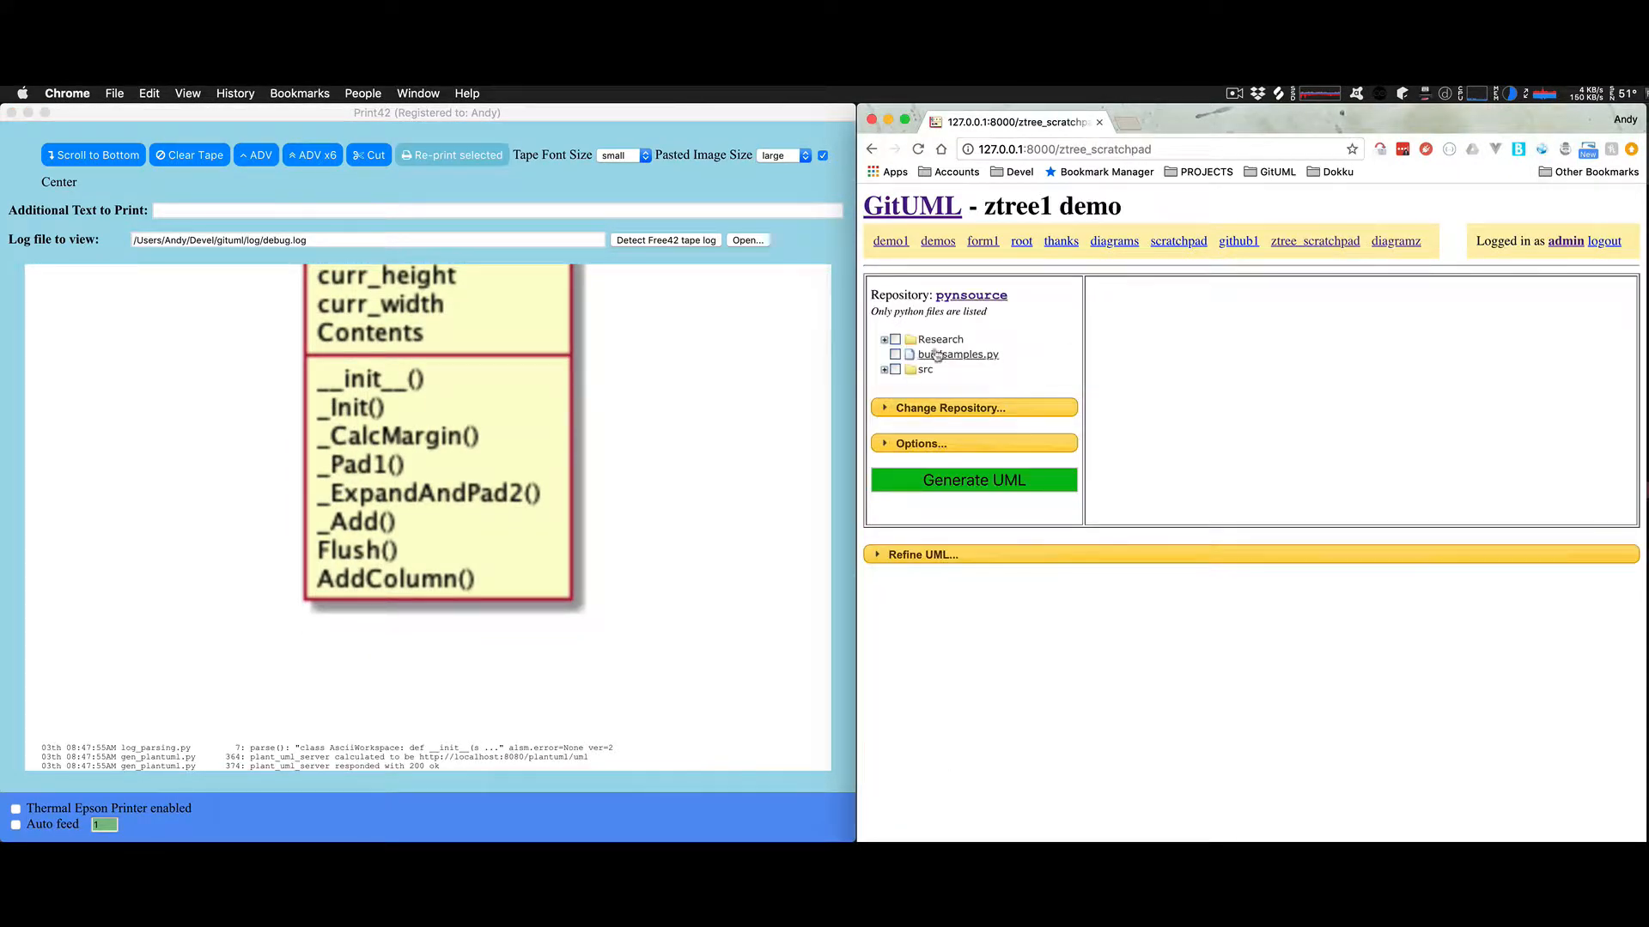
pyautogui.click(895, 355)
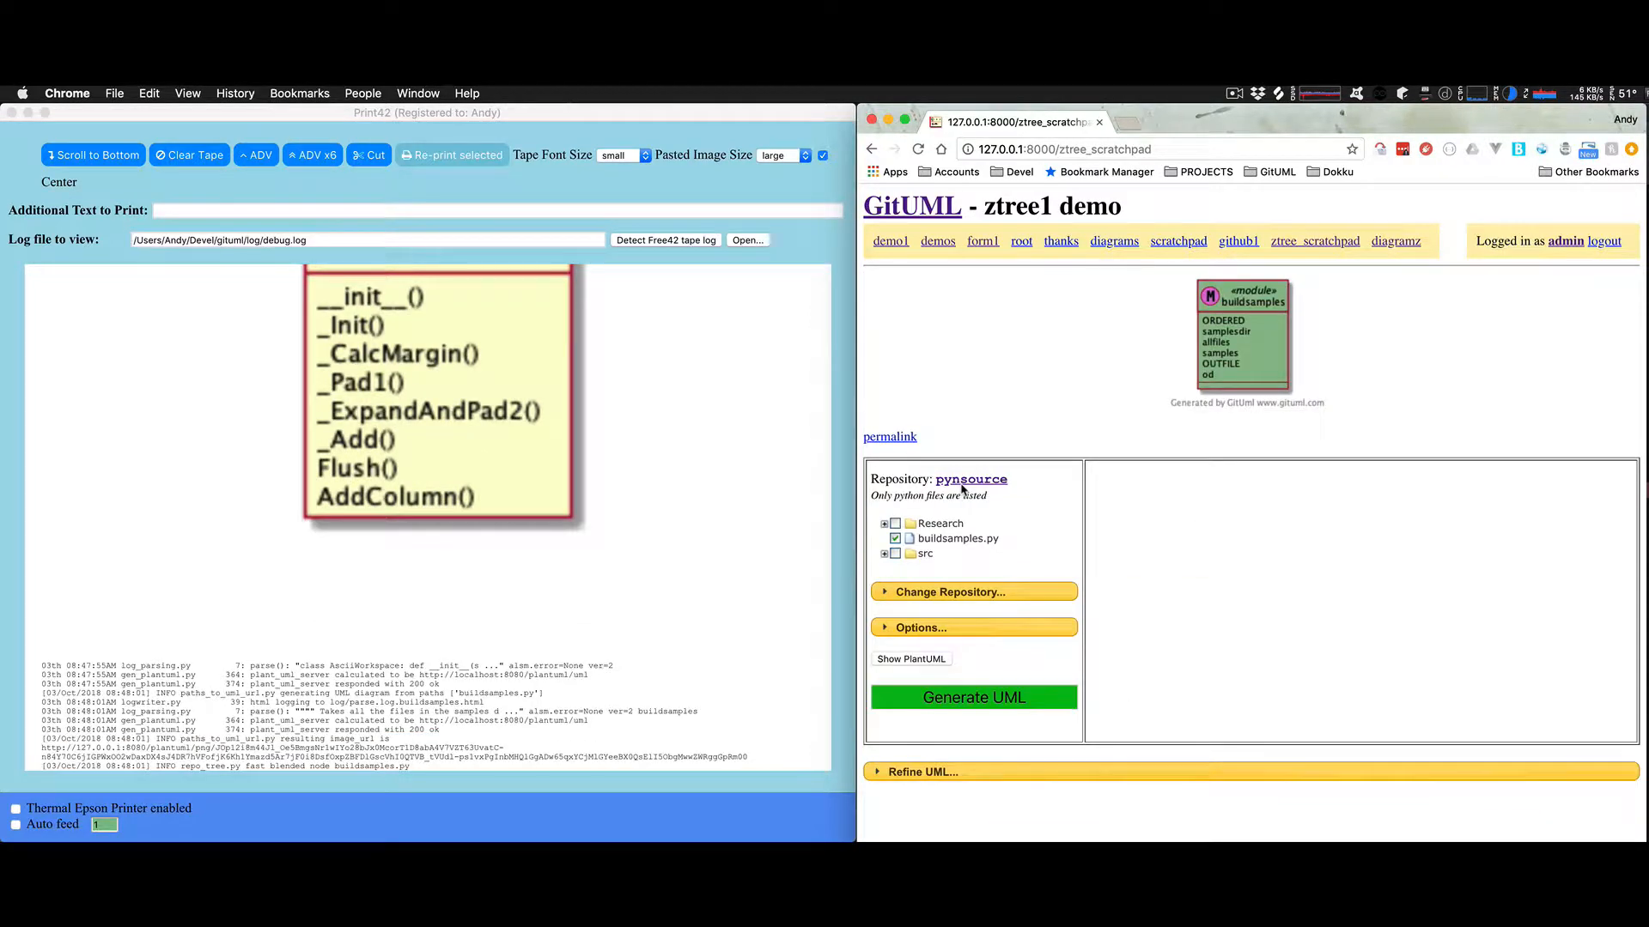
pyautogui.click(883, 553)
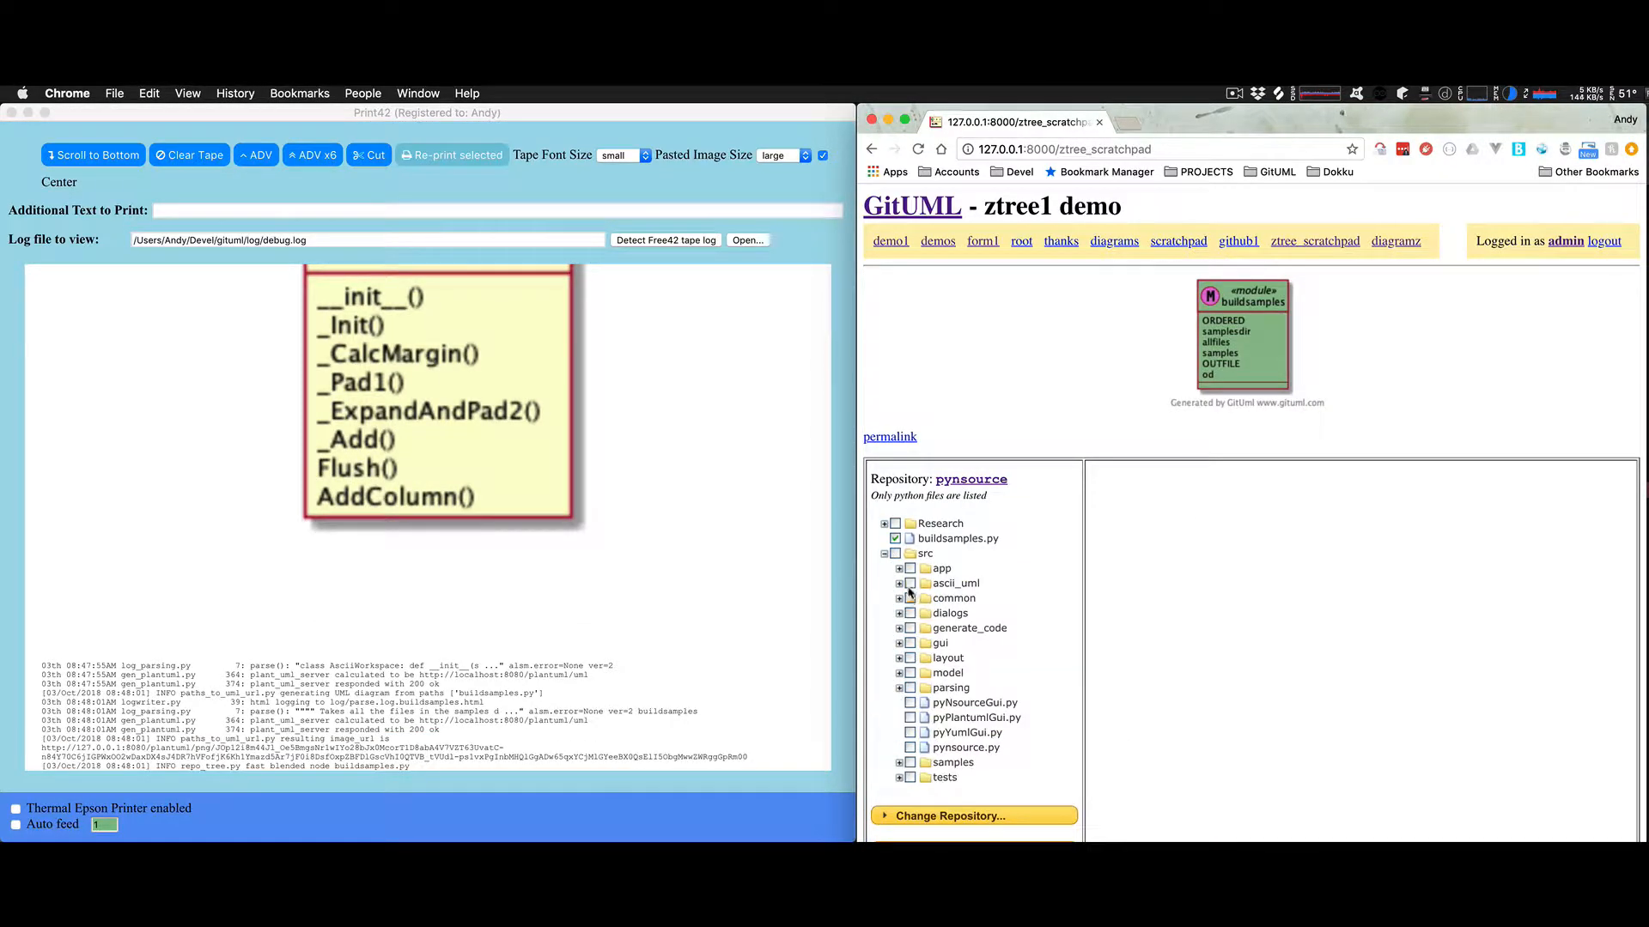
pyautogui.click(898, 583)
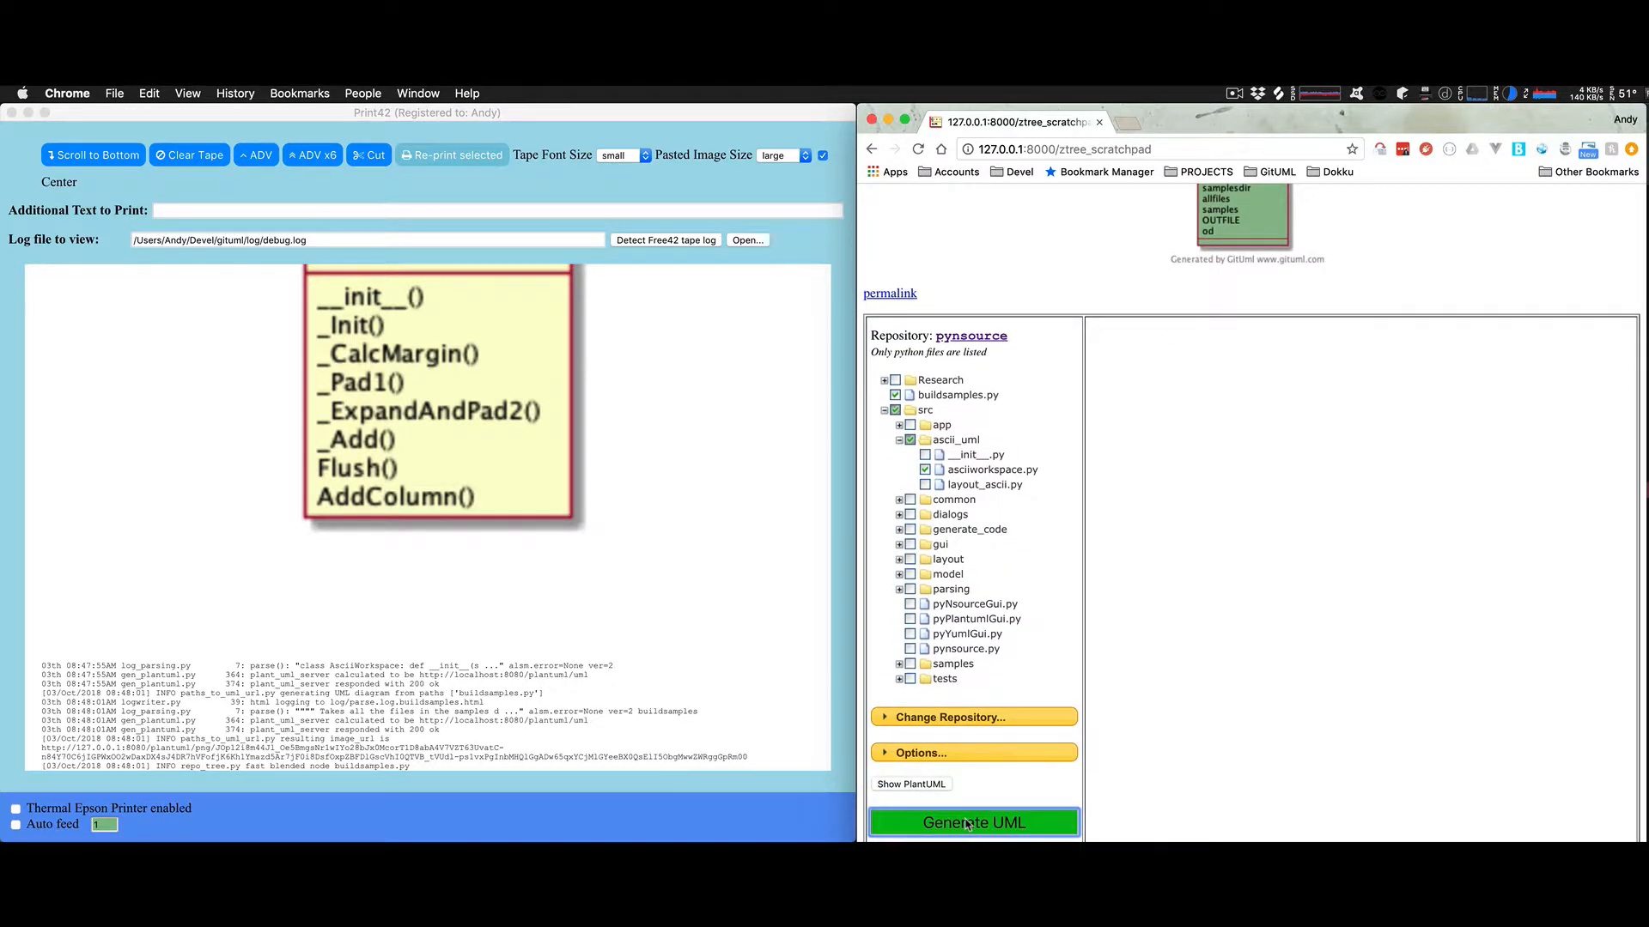
pyautogui.click(974, 823)
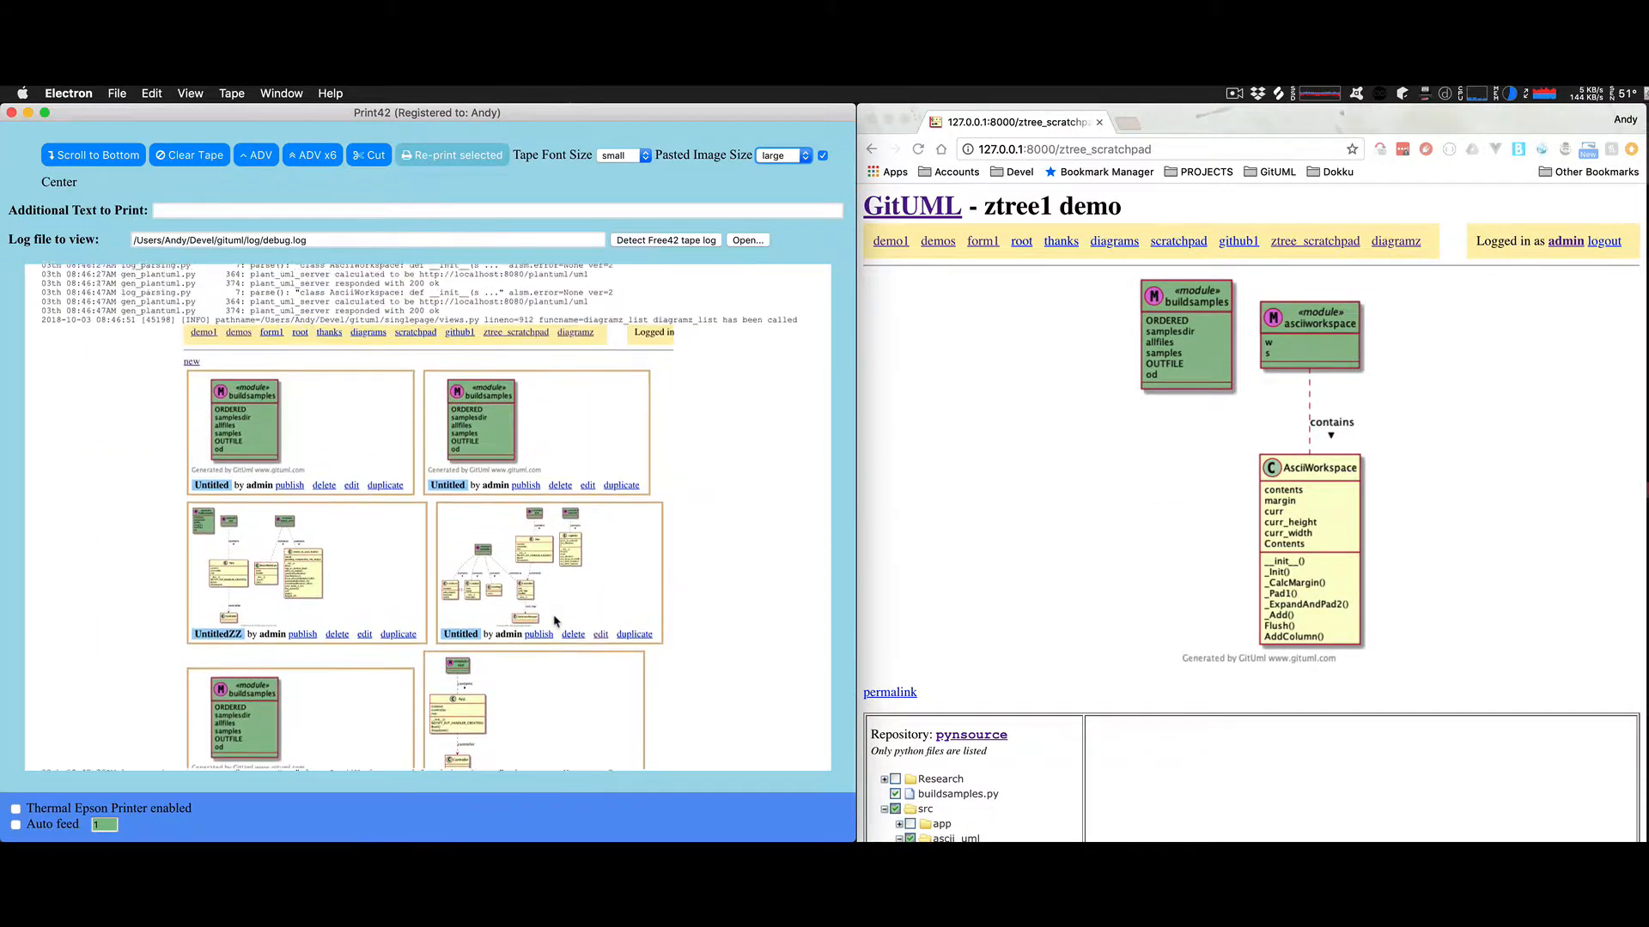
# - Scroll down the tape to the pasted buildsamples and AsciiWorkspace diagram screenshot
pyautogui.scroll(-3)
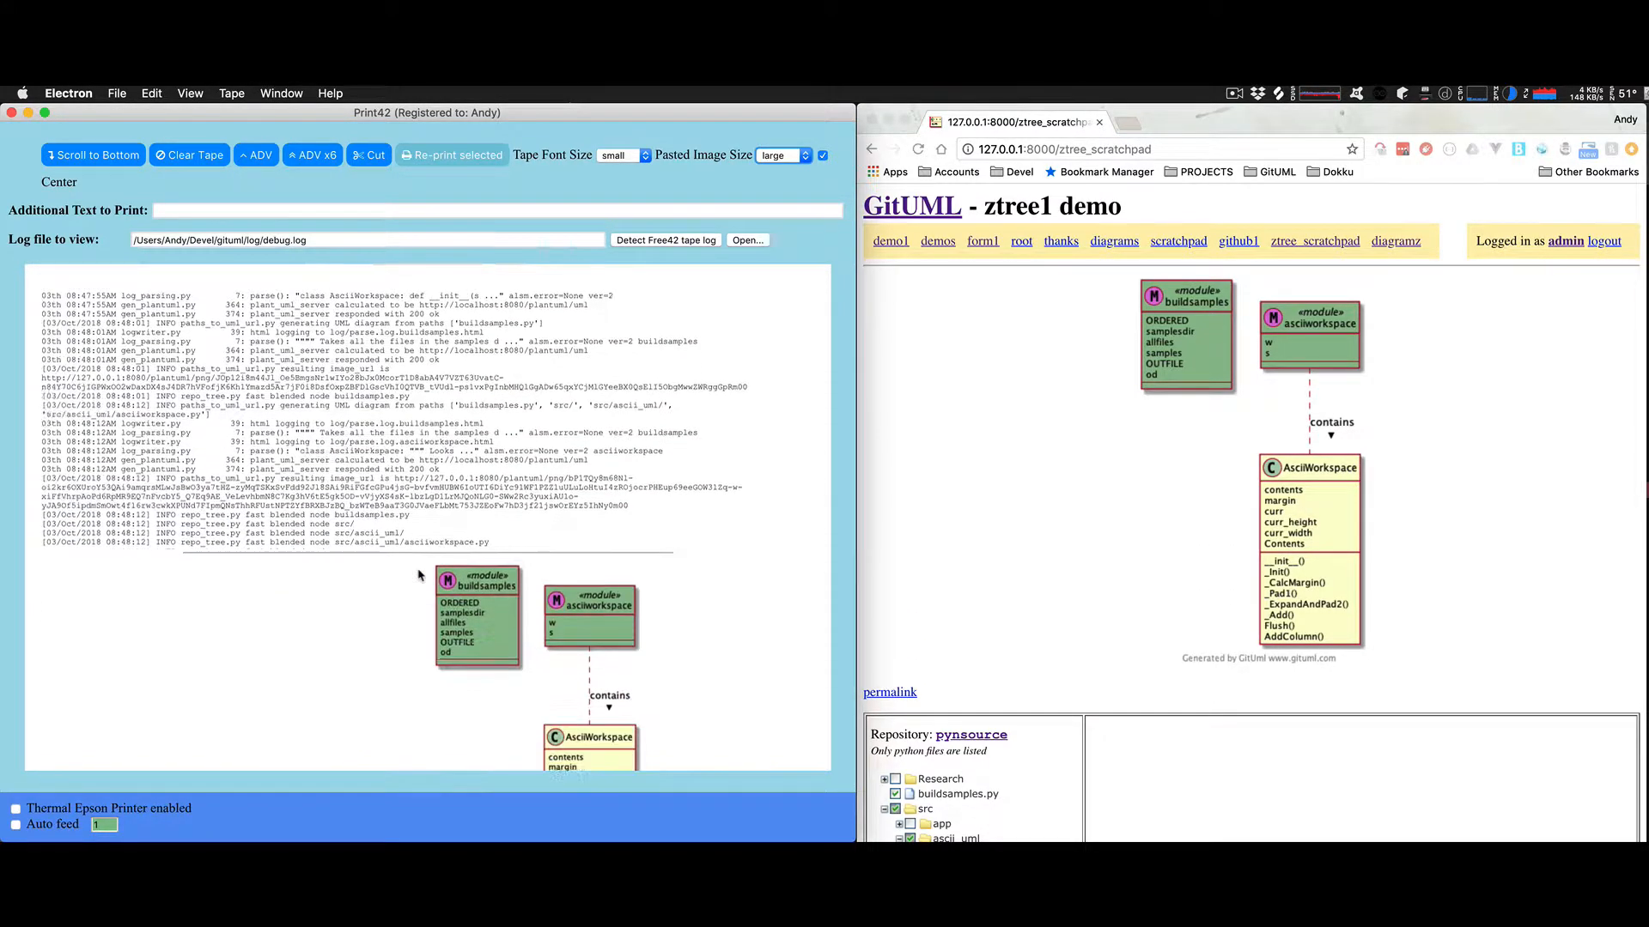
pyautogui.scroll(-3)
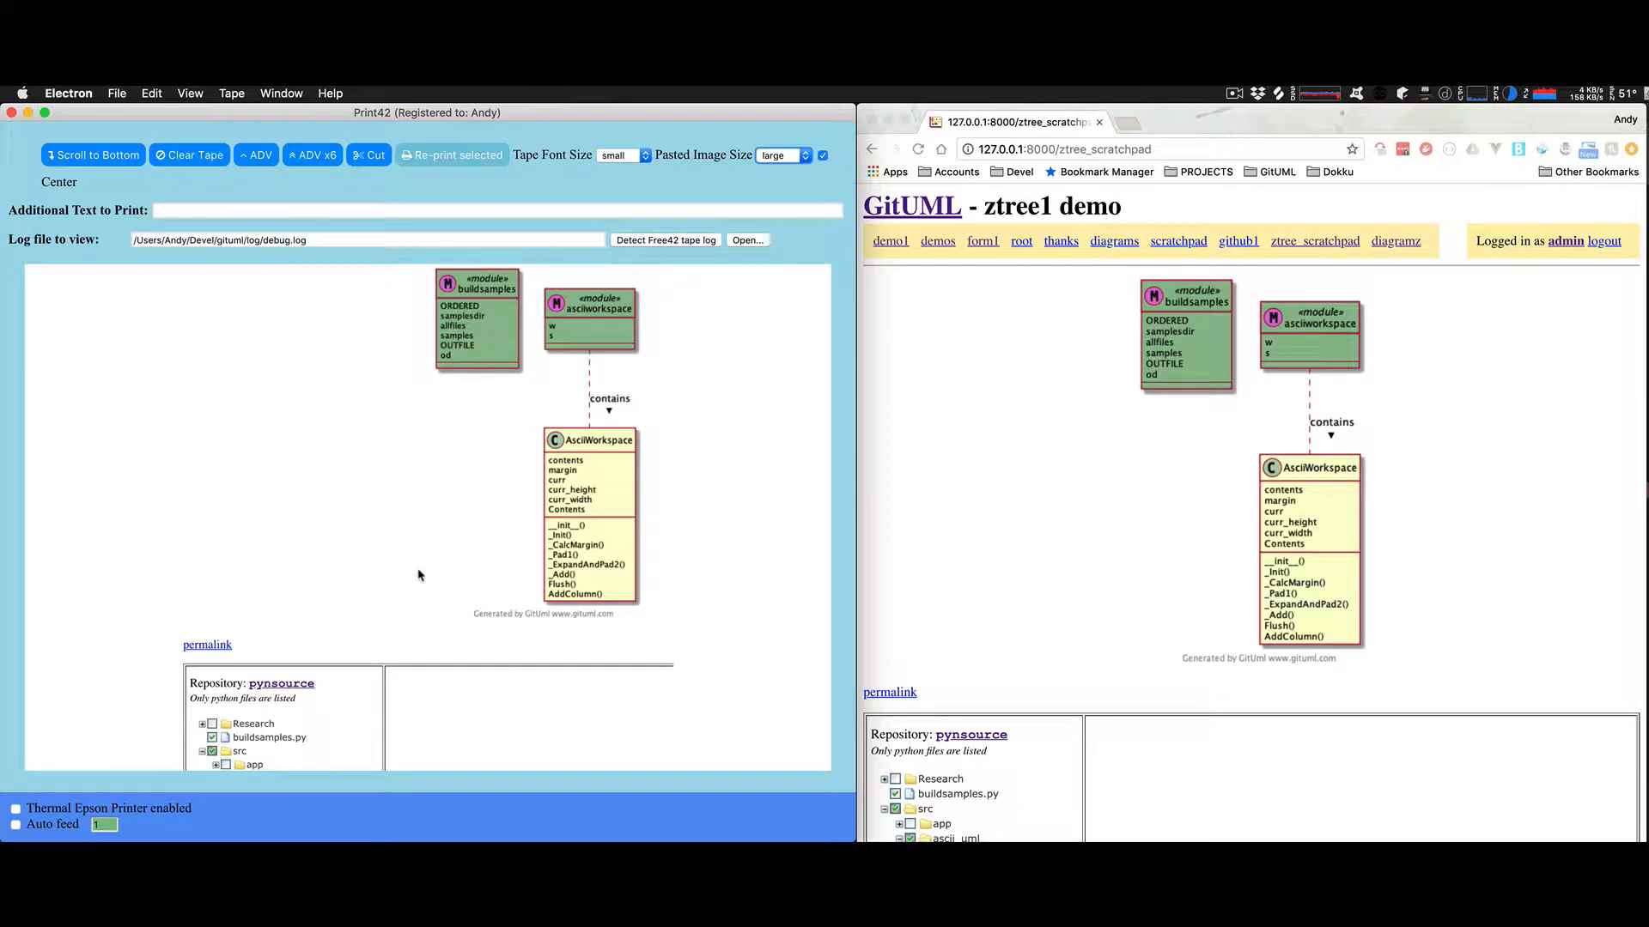
pyautogui.moveTo(377, 420)
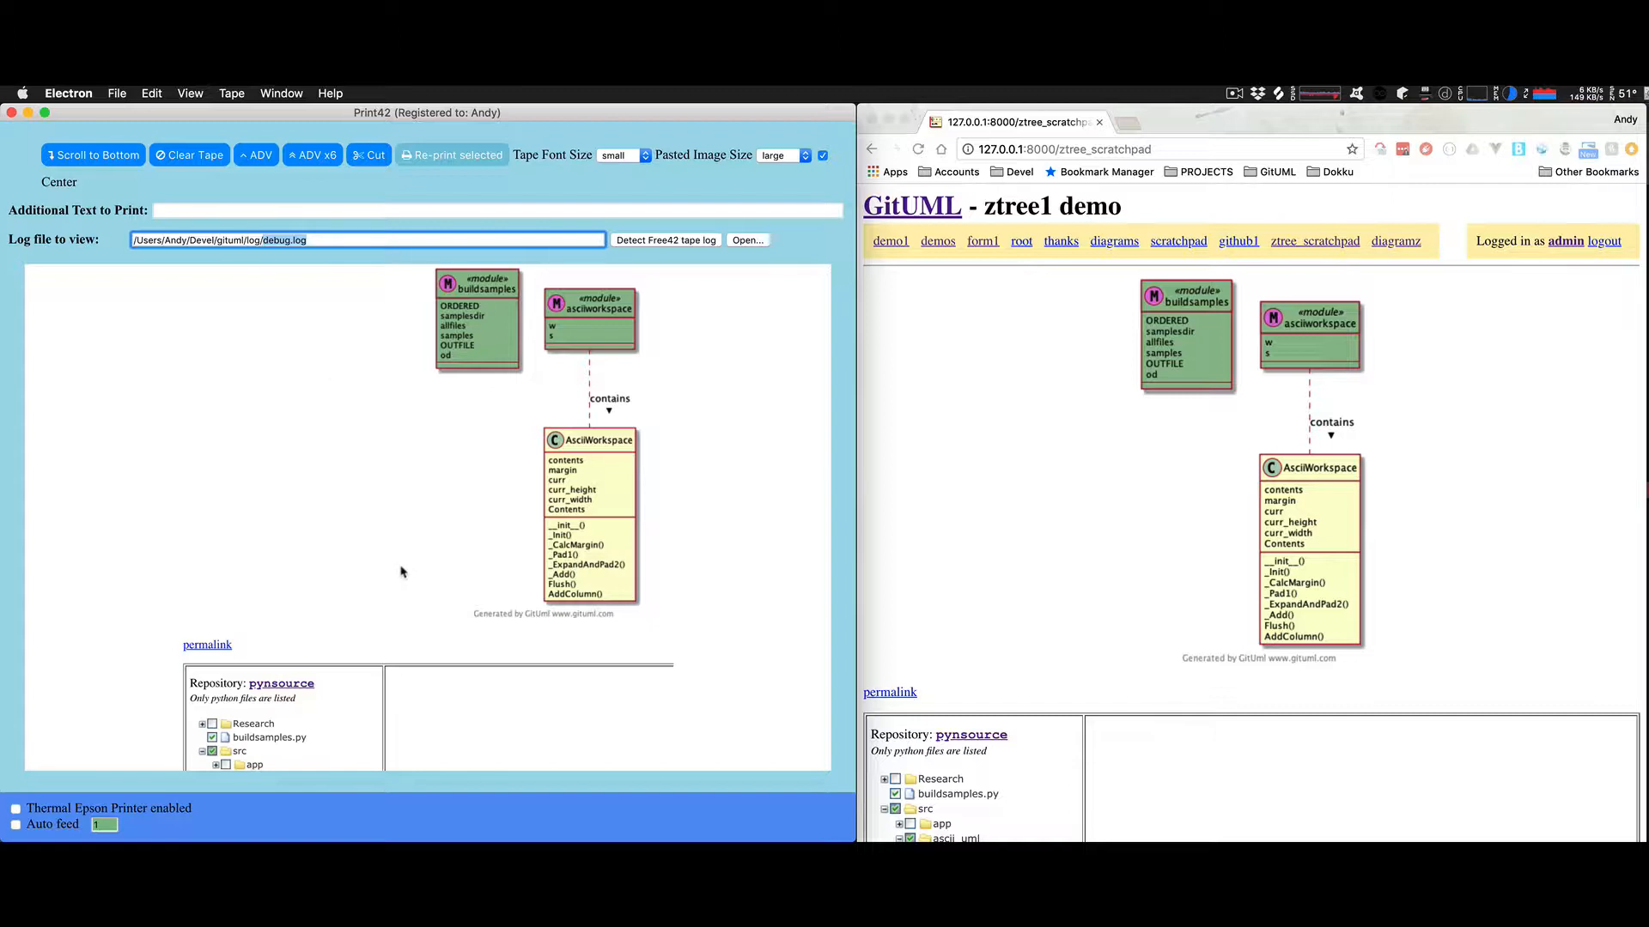
# - Clear the tape and set Tape Font Size to large
pyautogui.click(190, 155)
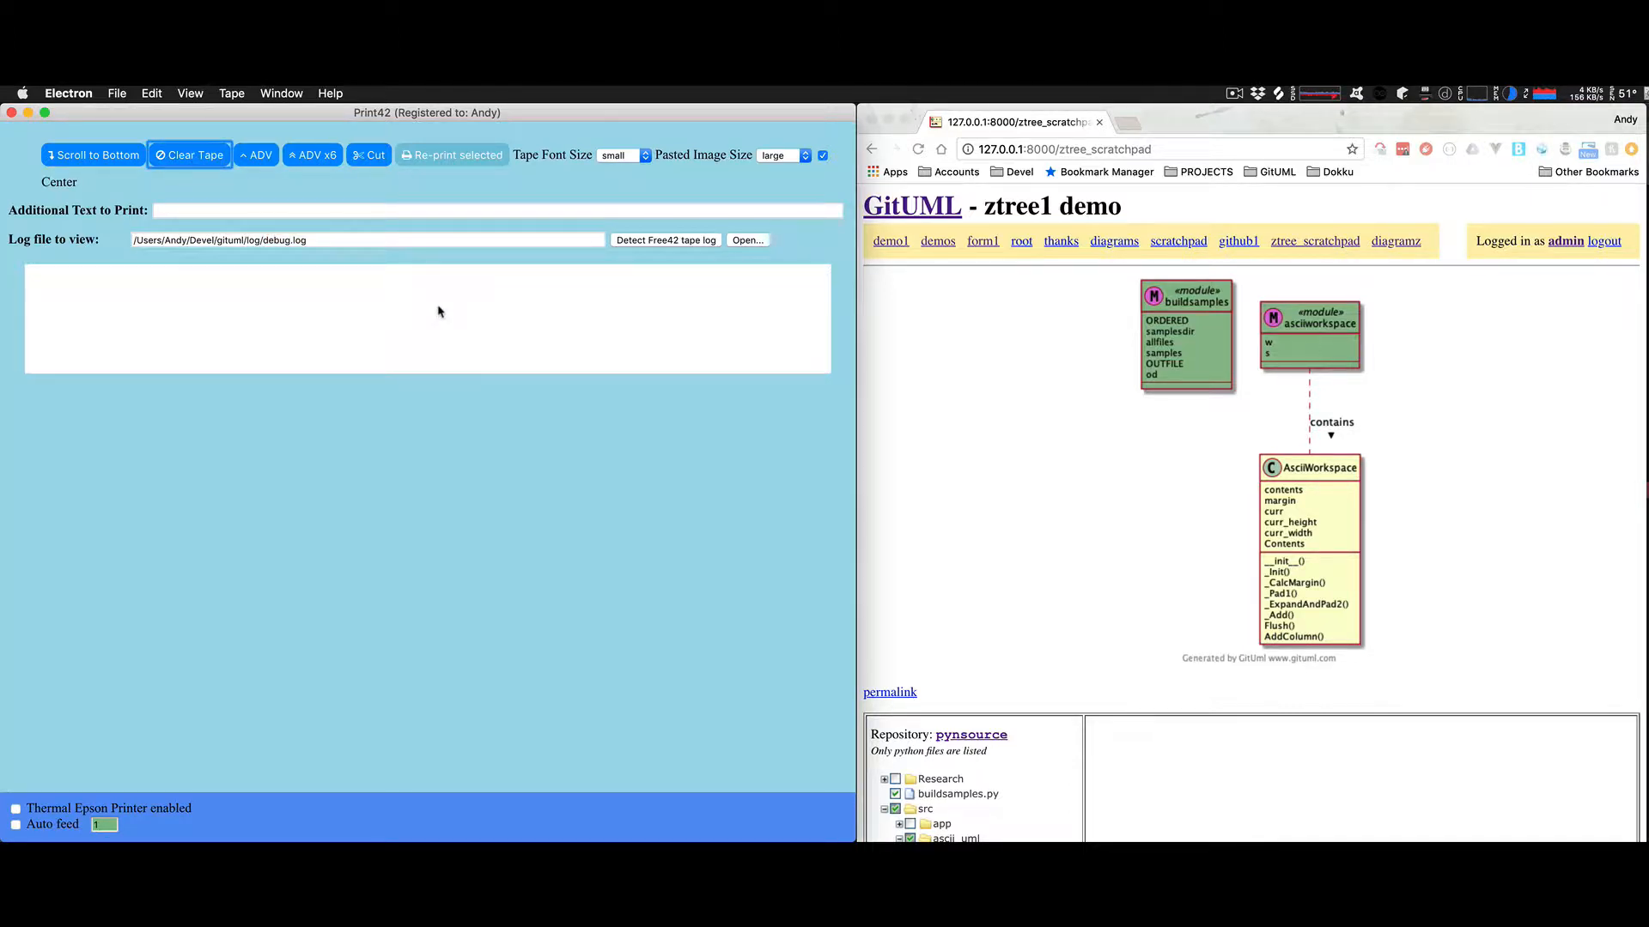
pyautogui.moveTo(427, 327)
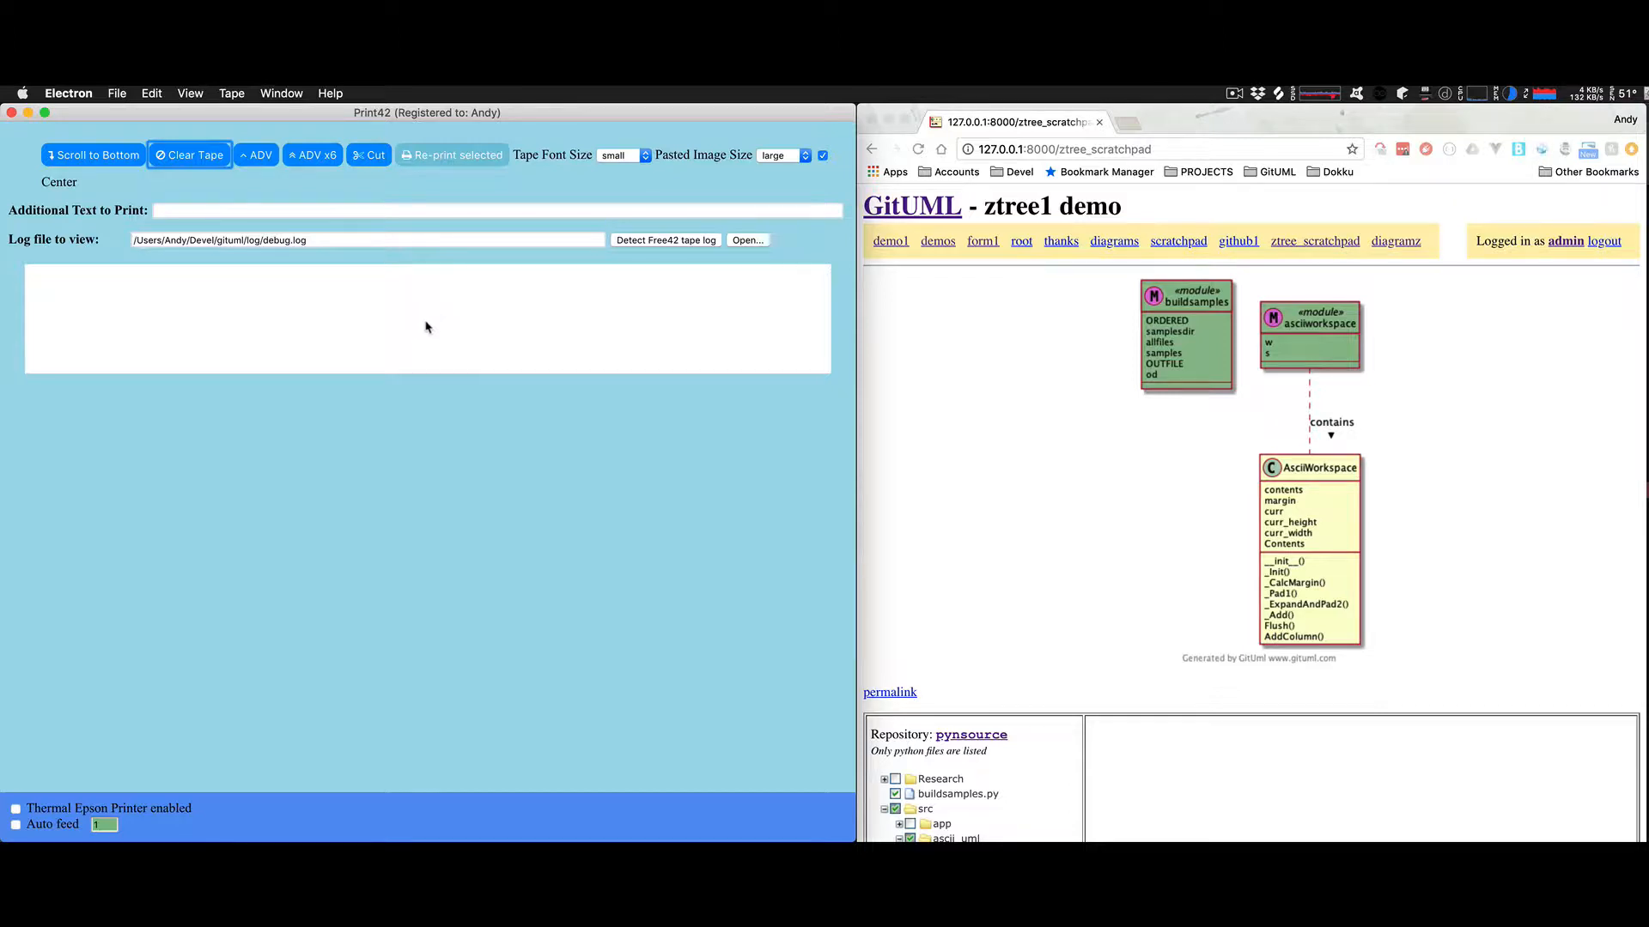
pyautogui.click(117, 93)
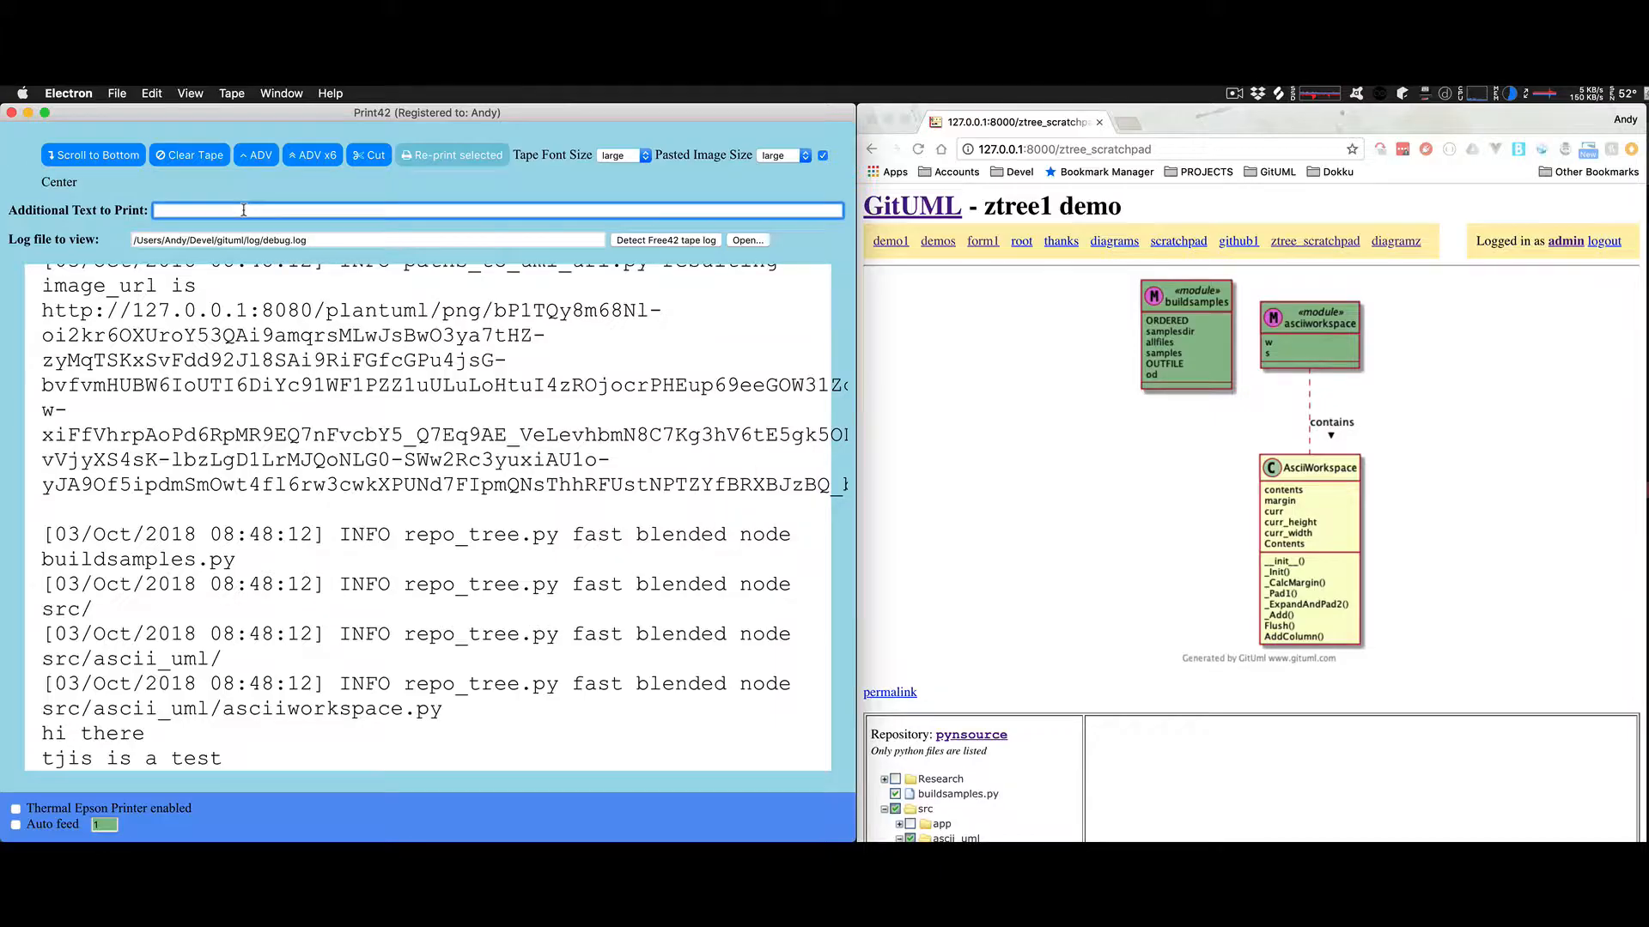
# - Type further notes, including 'another note', into Additional Text to Print
pyautogui.write('this')
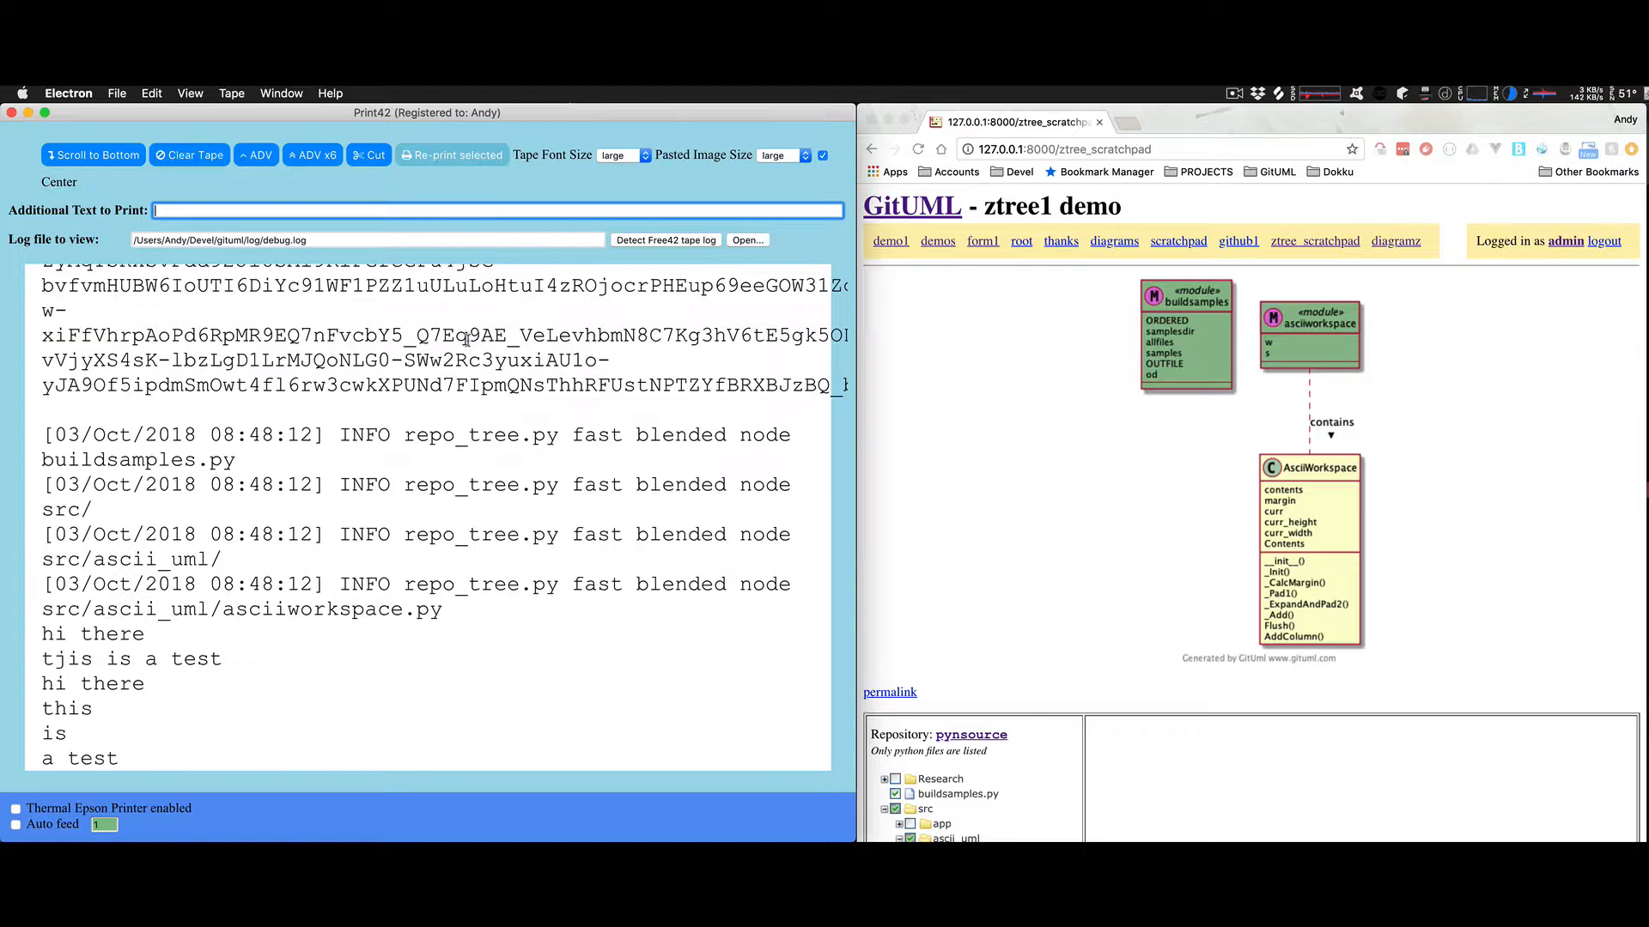
pyautogui.moveTo(714, 398)
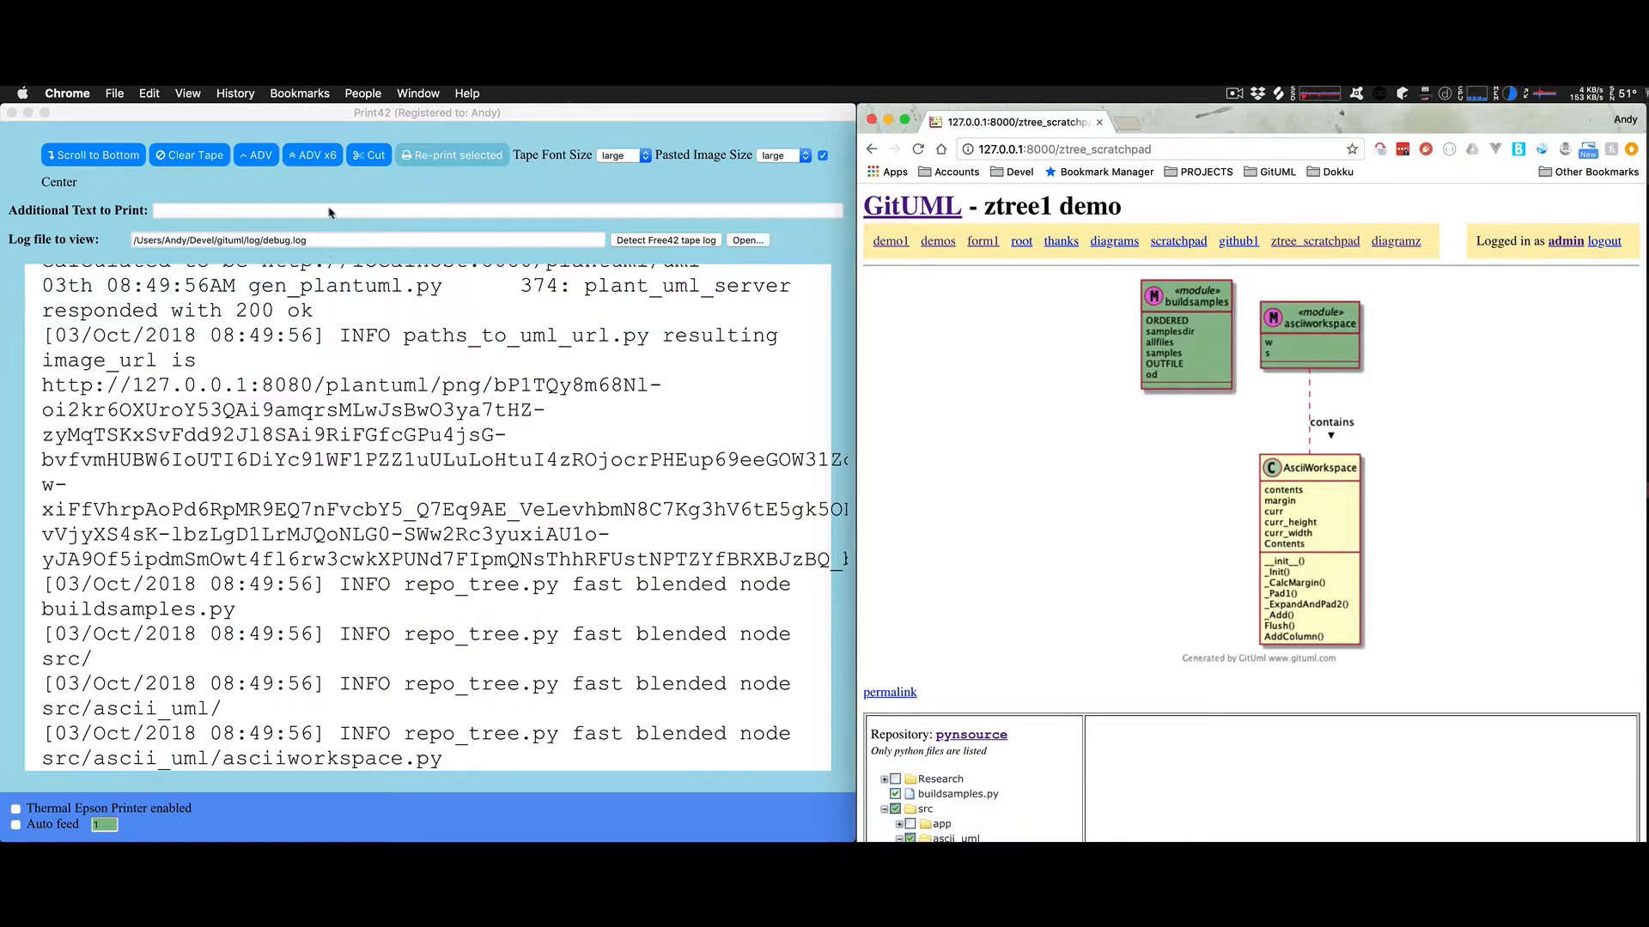
pyautogui.write('another')
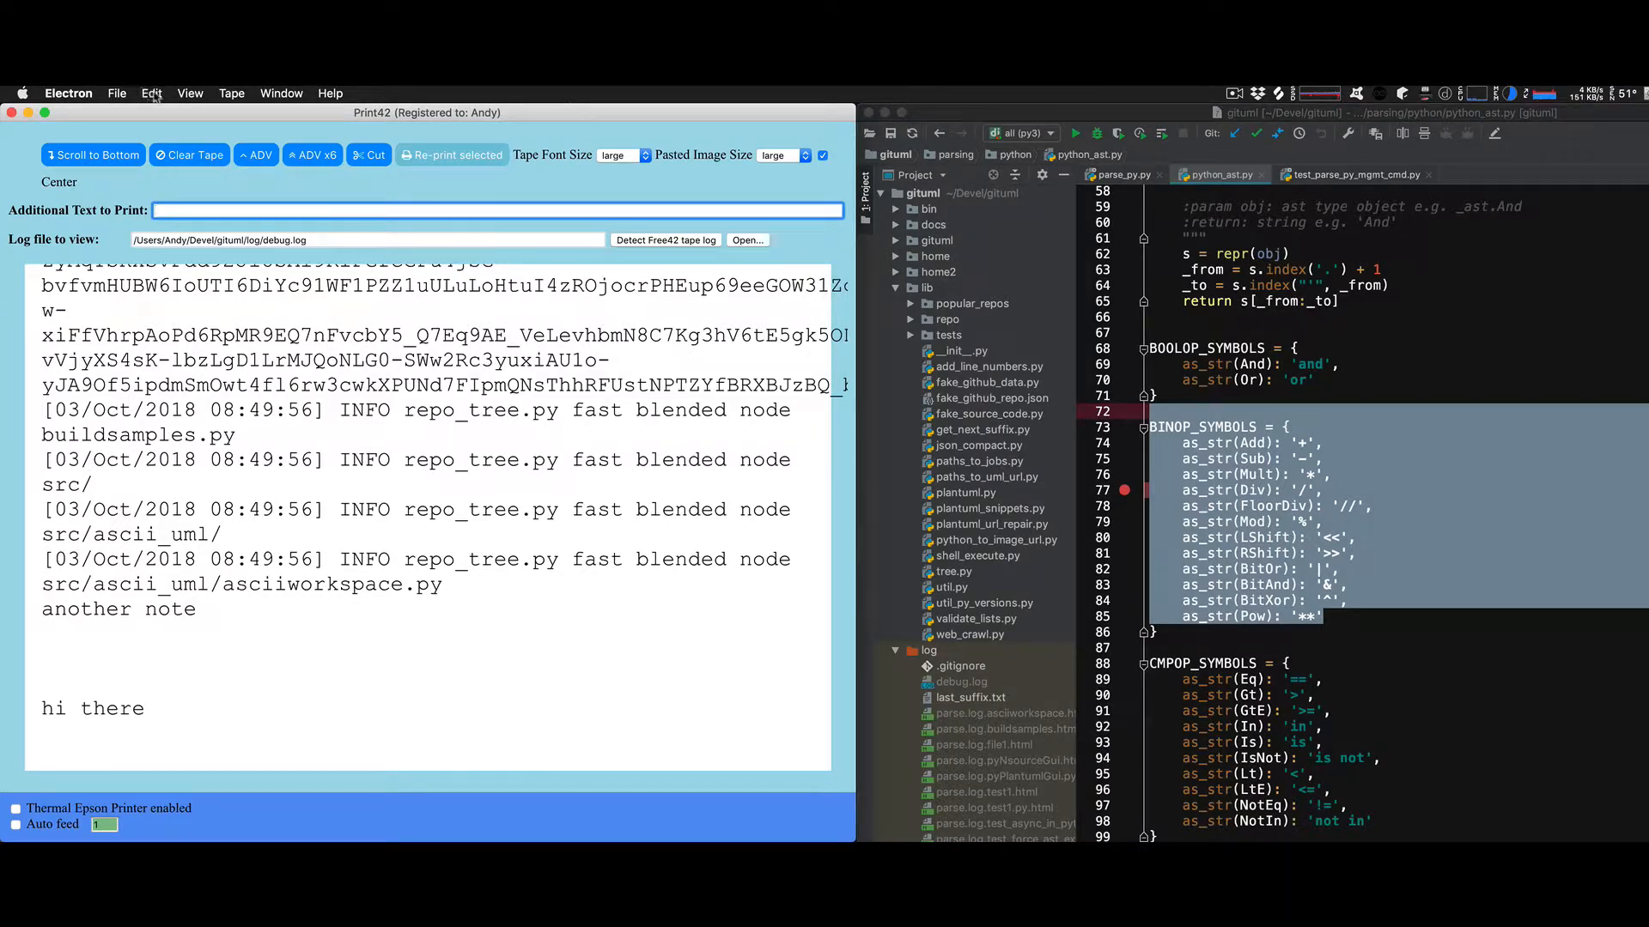
# - Paste the copied BINOP_SYMBOLS code onto the tape as a multi-line text block
pyautogui.click(151, 93)
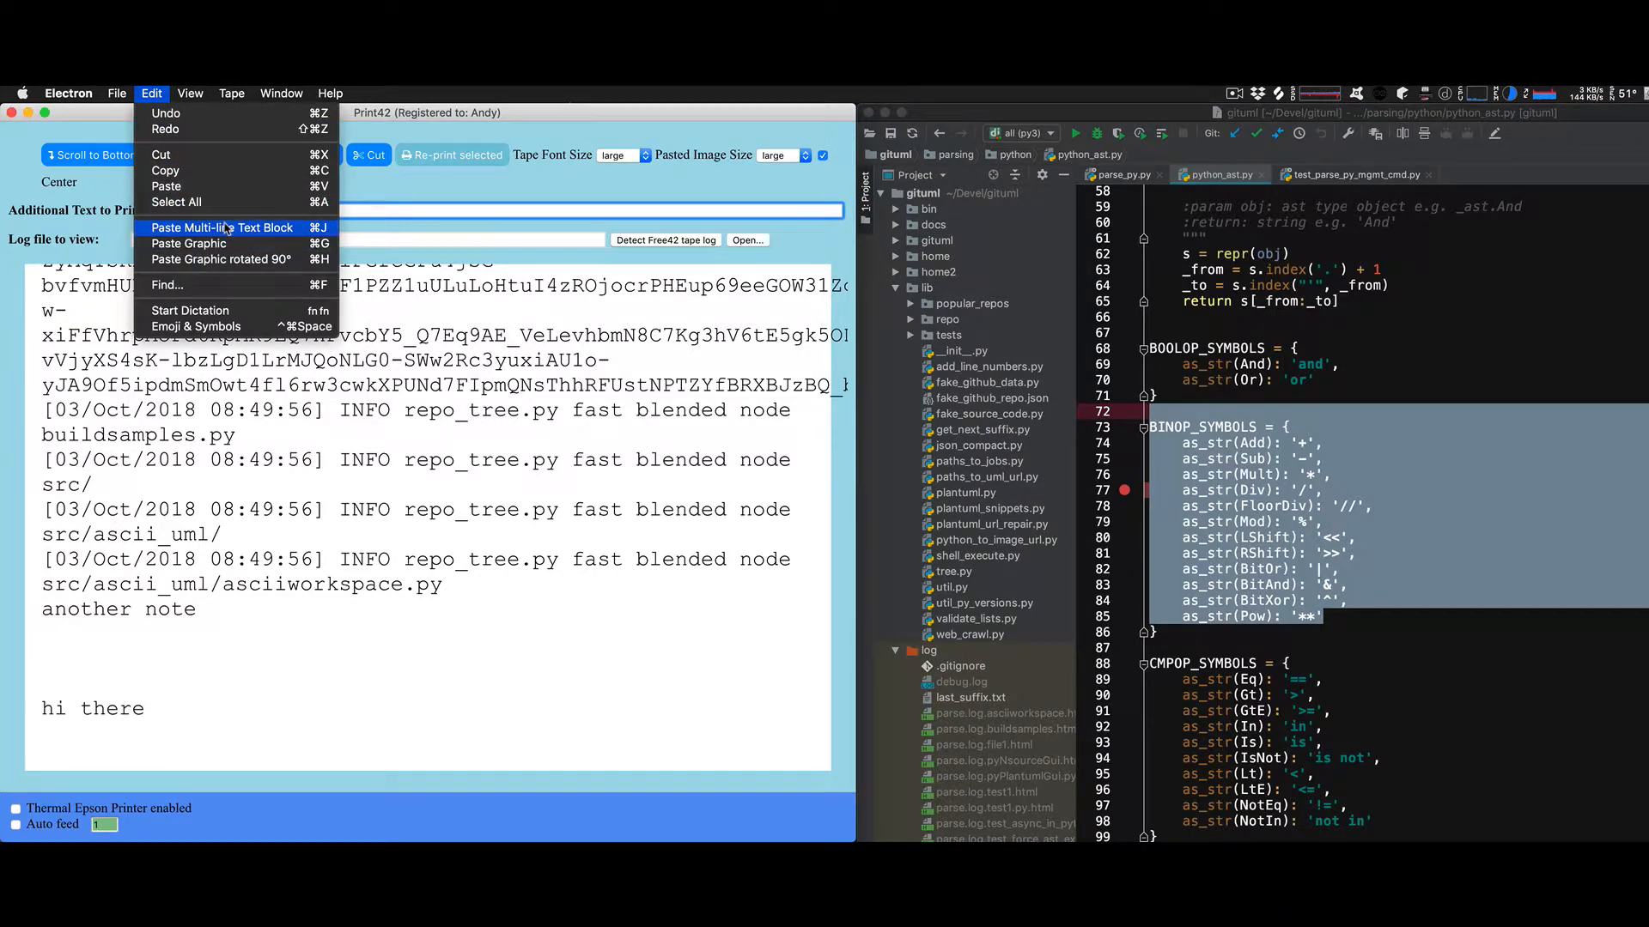
pyautogui.click(220, 228)
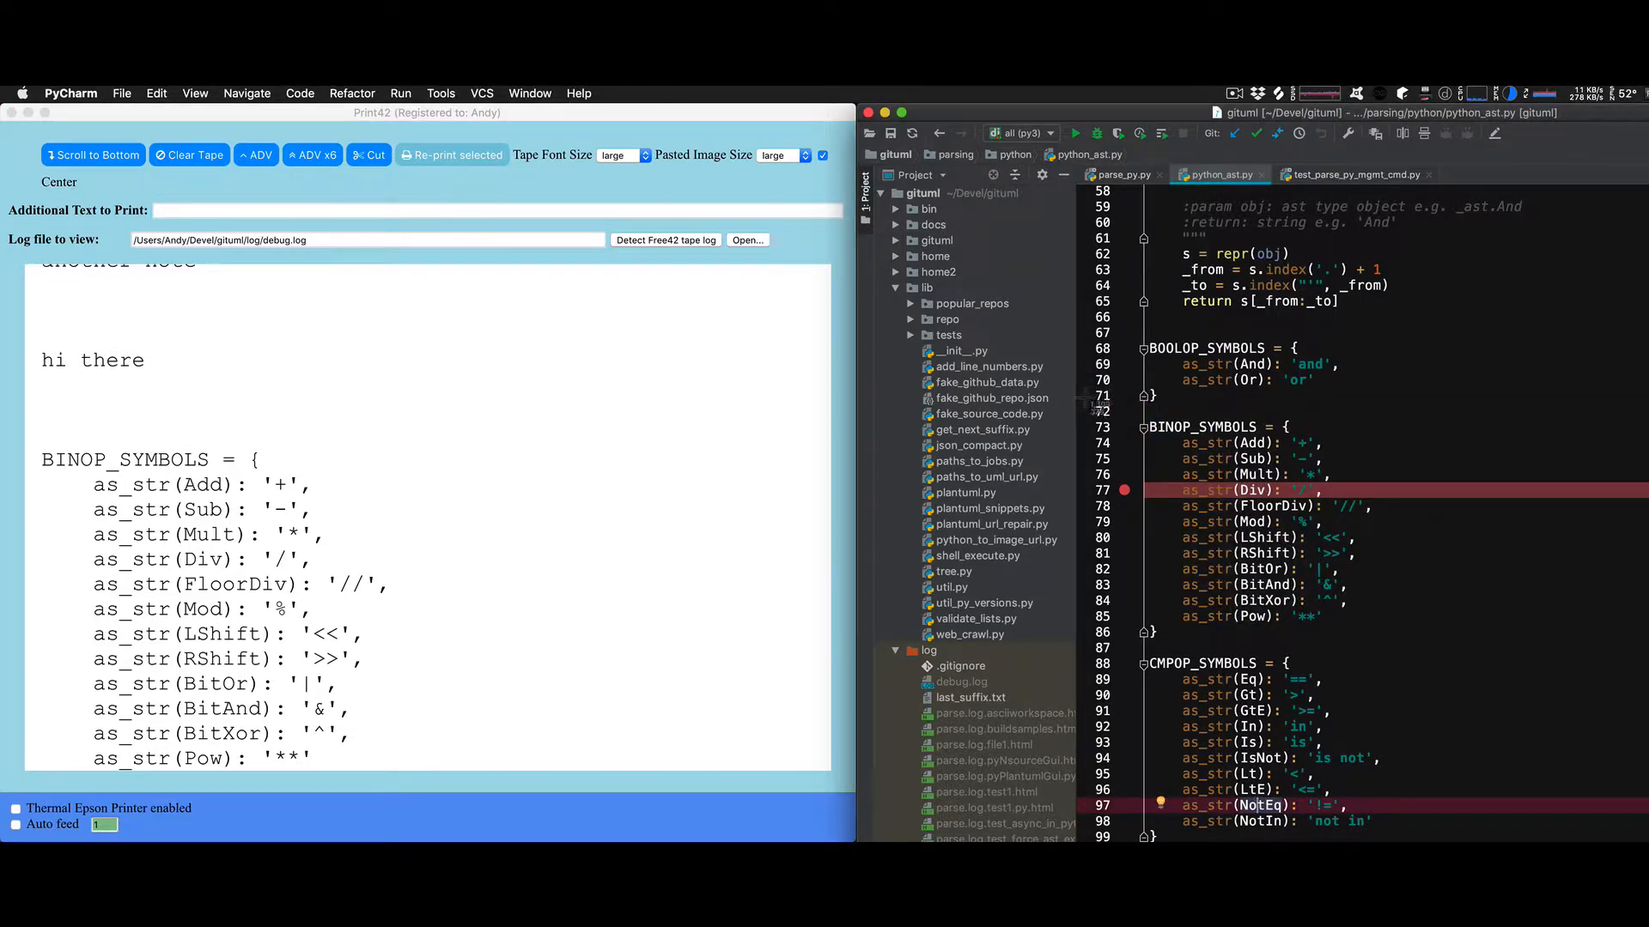
pyautogui.moveTo(1392, 636)
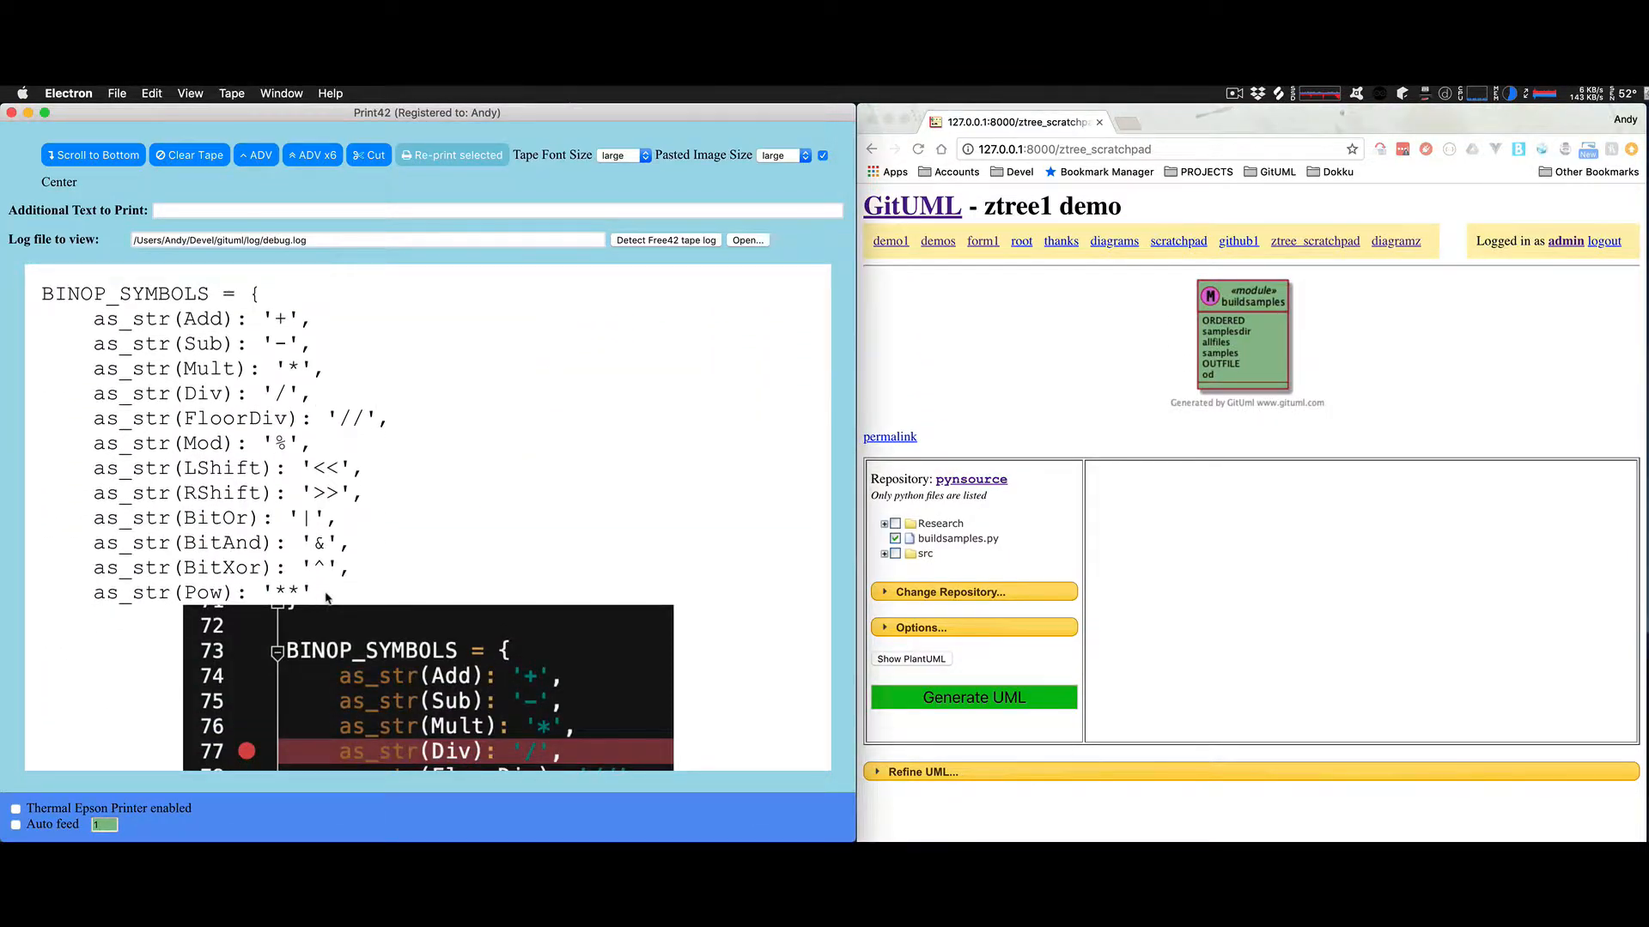
# - Select the BINOP_SYMBOLS code block and print the selection on the thermal printer
pyautogui.moveTo(43, 292); pyautogui.dragTo(310, 592)
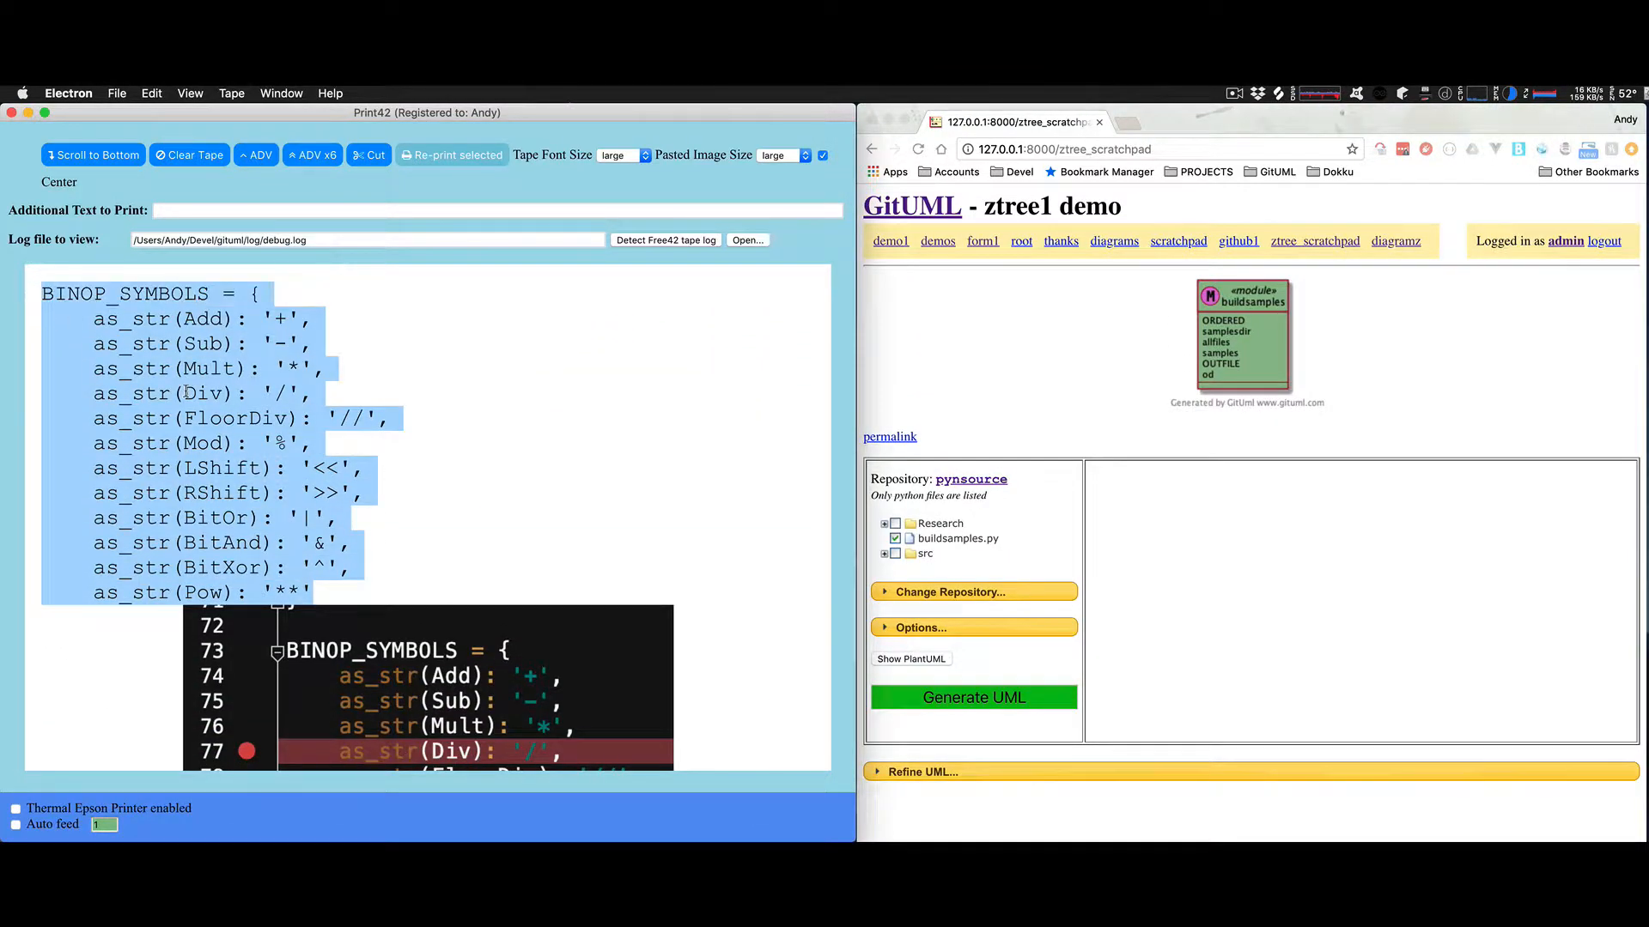
pyautogui.rightClick(206, 392)
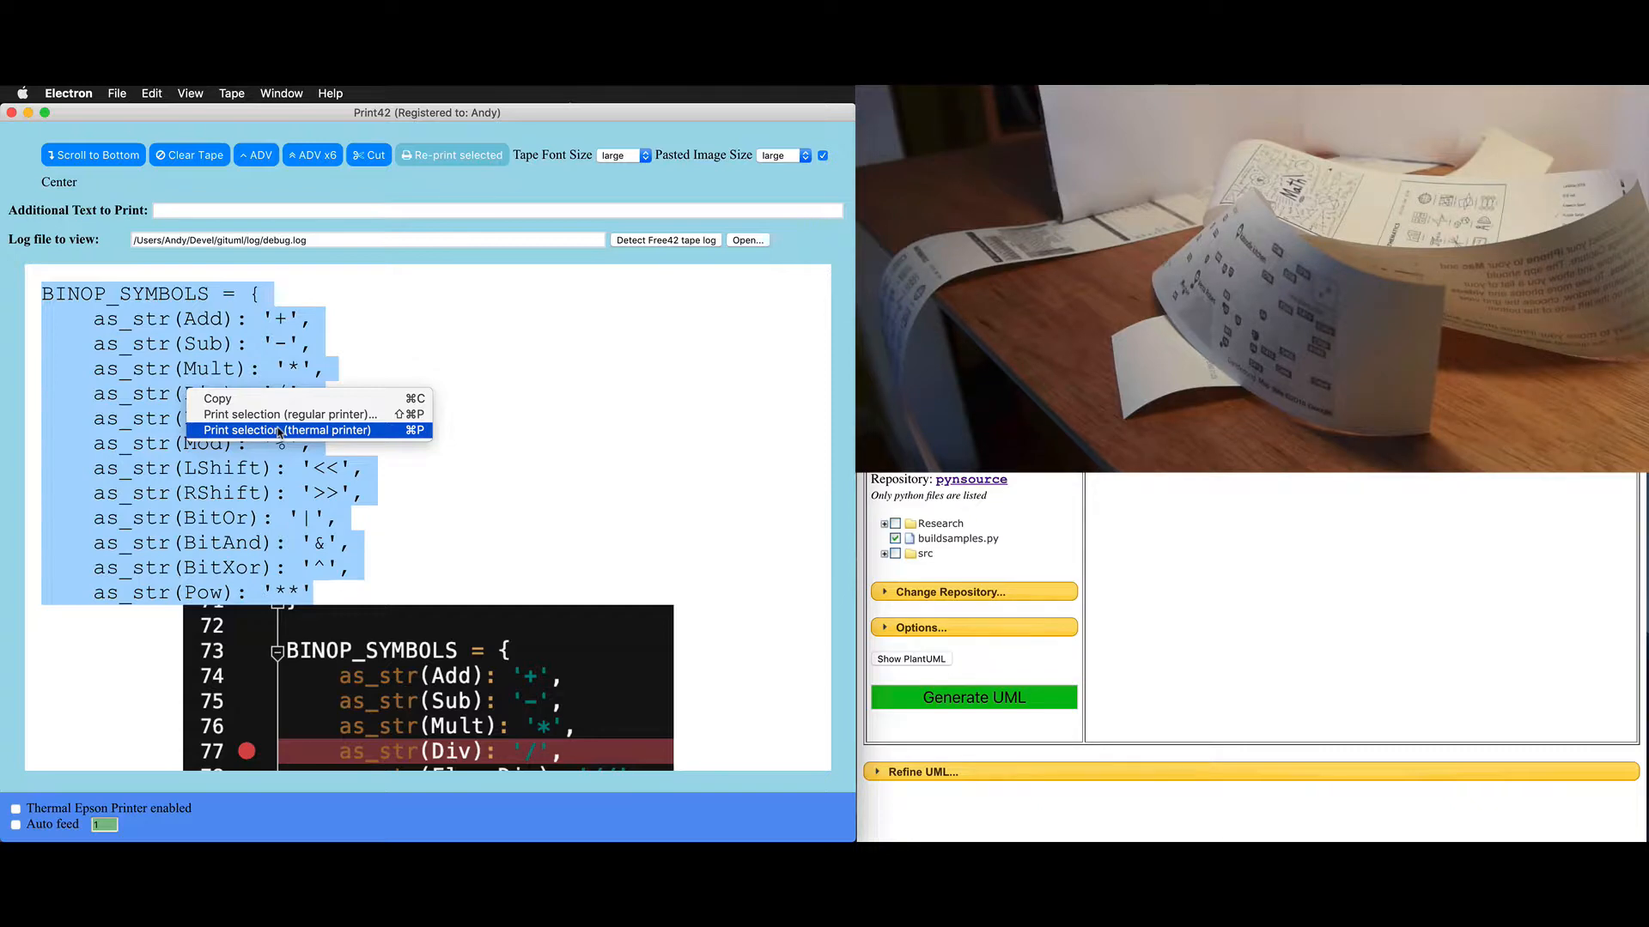
pyautogui.click(287, 430)
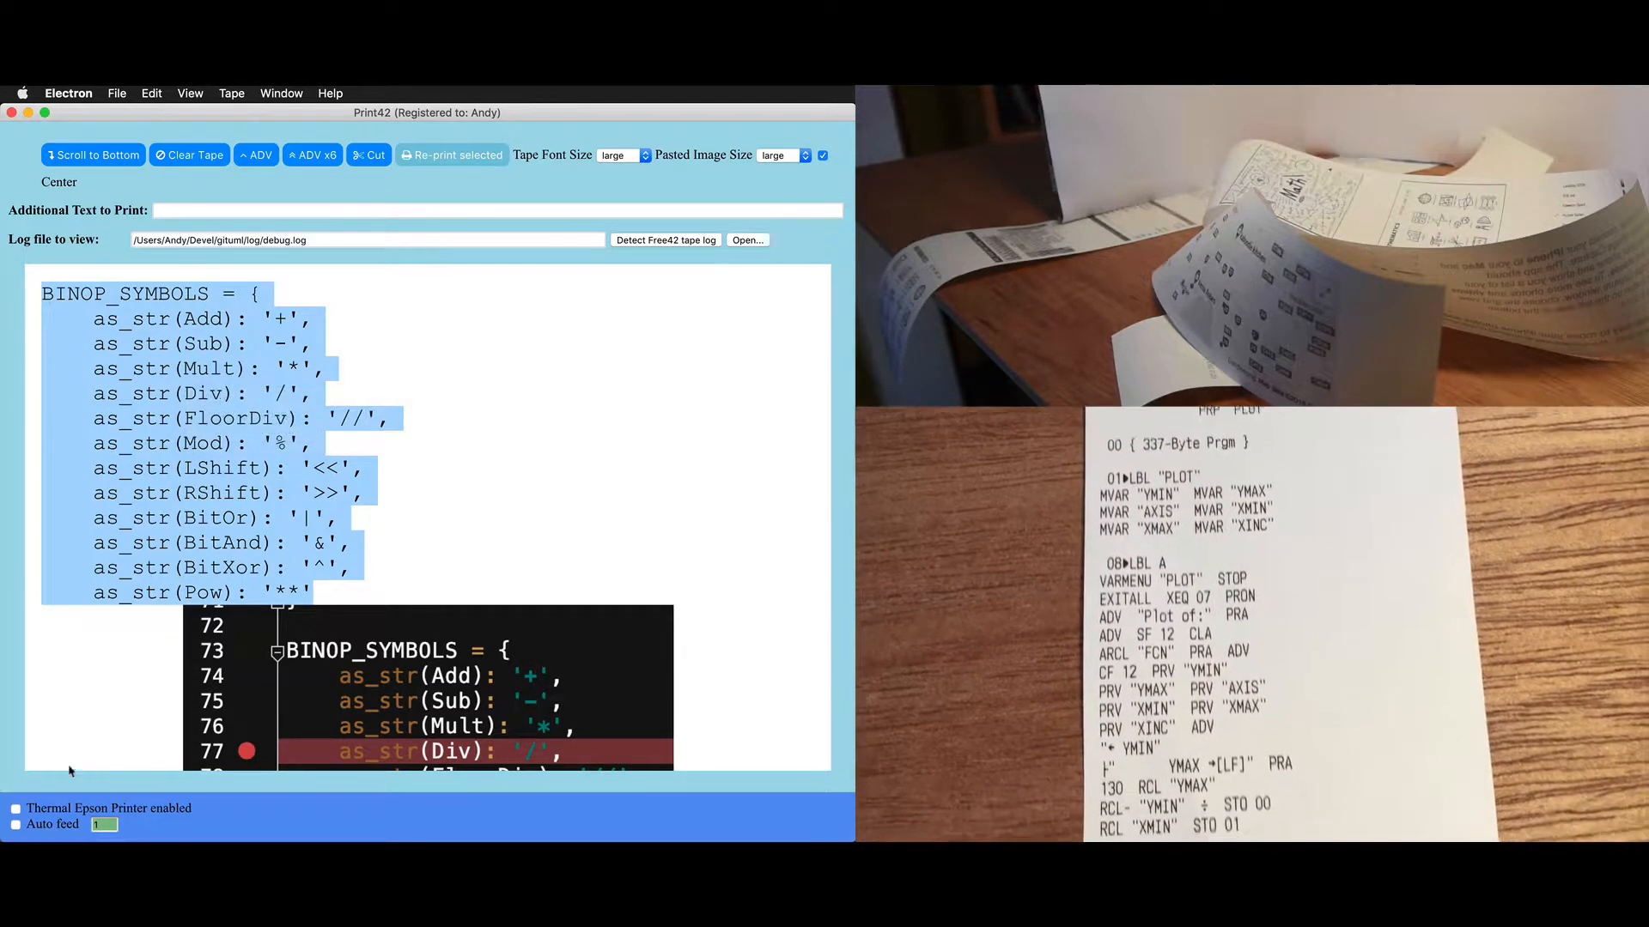